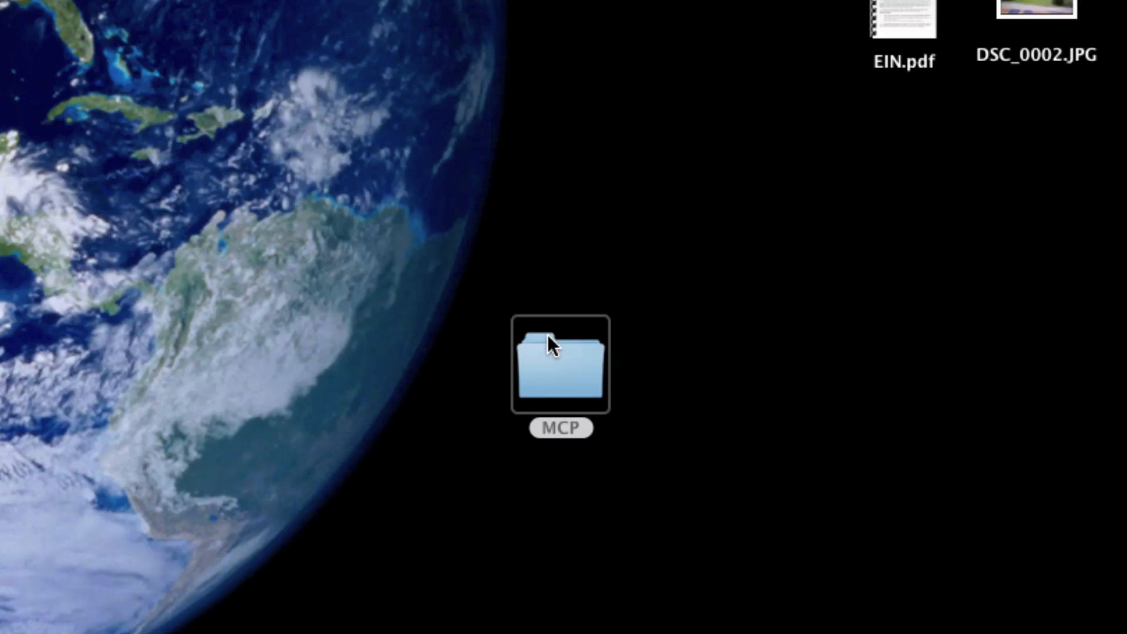
mouse_move(579, 322)
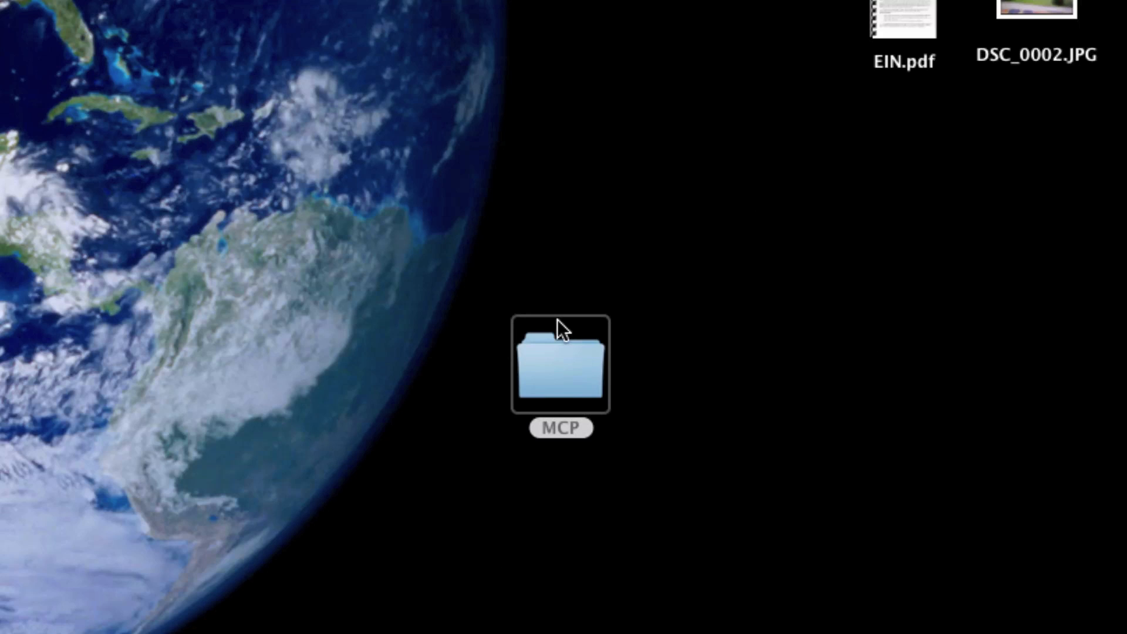
mouse_move(596, 321)
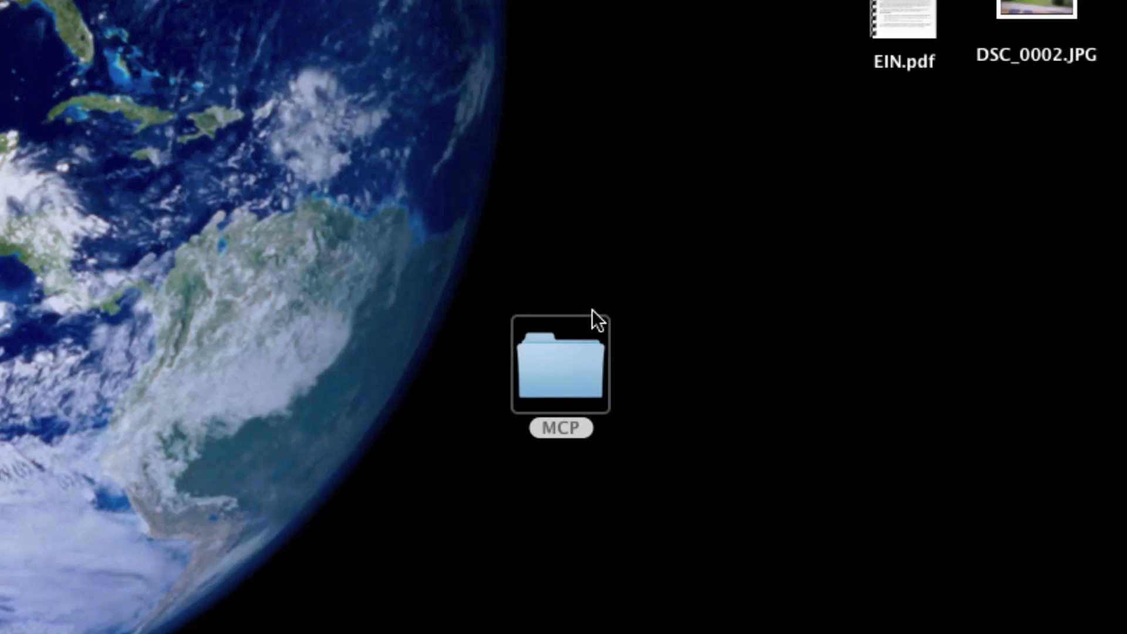
mouse_move(600, 359)
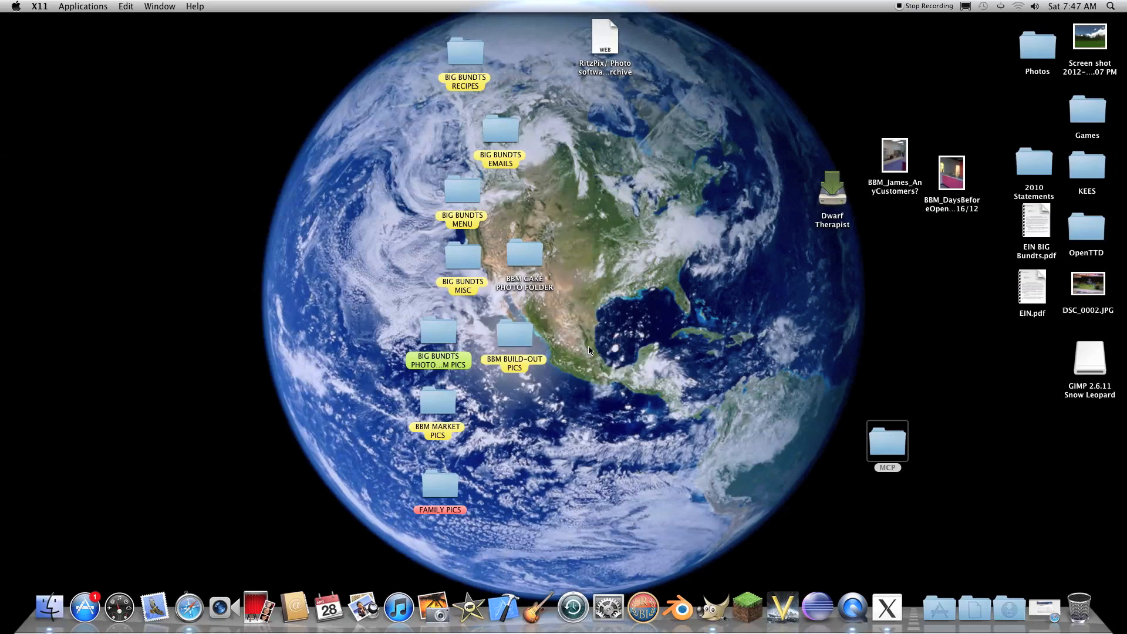
- Launch GIMP 2.6.11 from the Dock with its toolbox and layers panel on the desktop
click(713, 608)
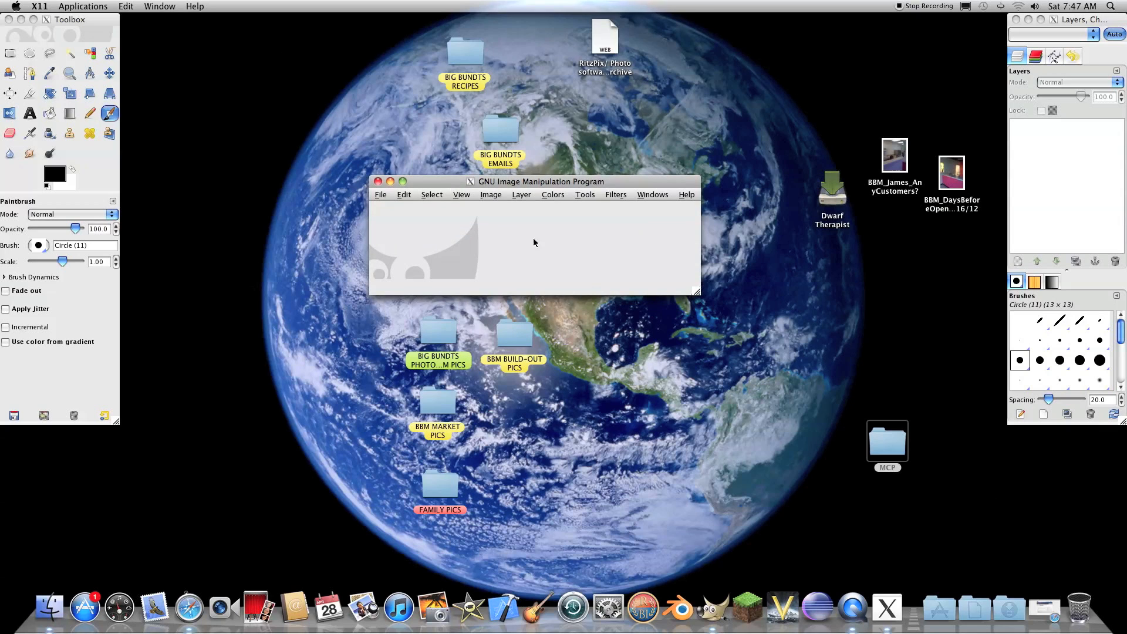
mouse_move(34, 28)
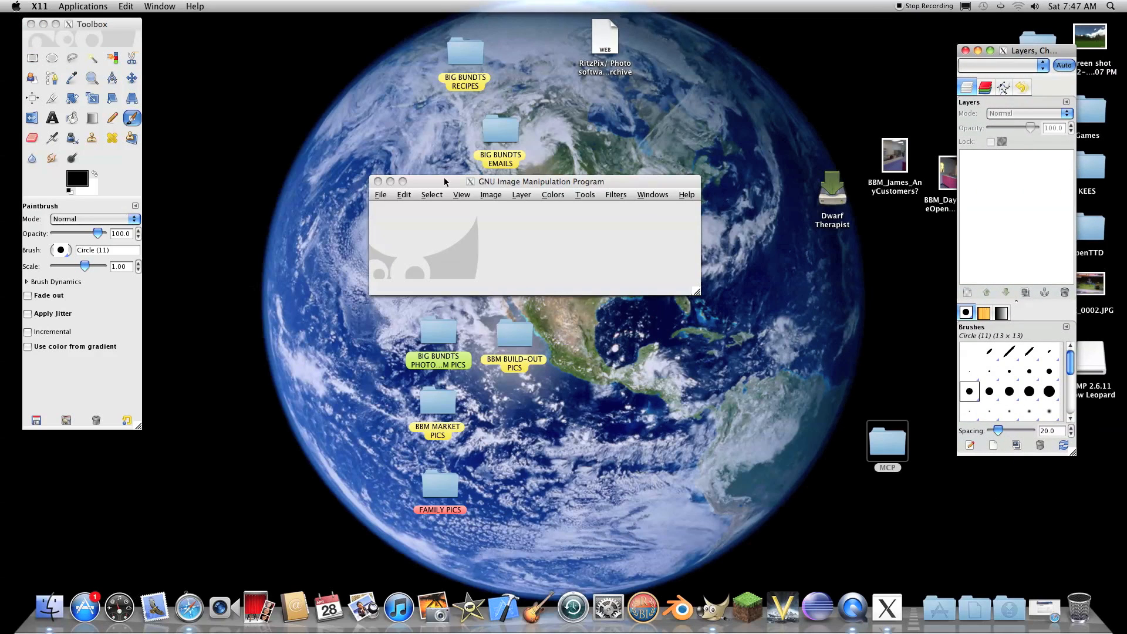
mouse_move(520, 184)
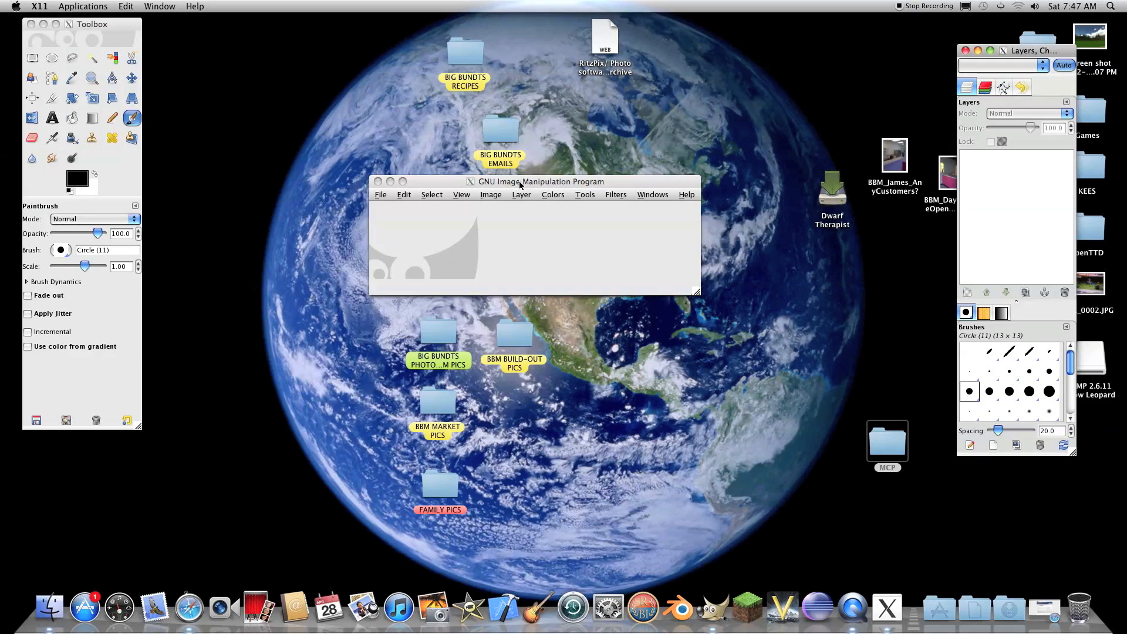
mouse_move(432, 183)
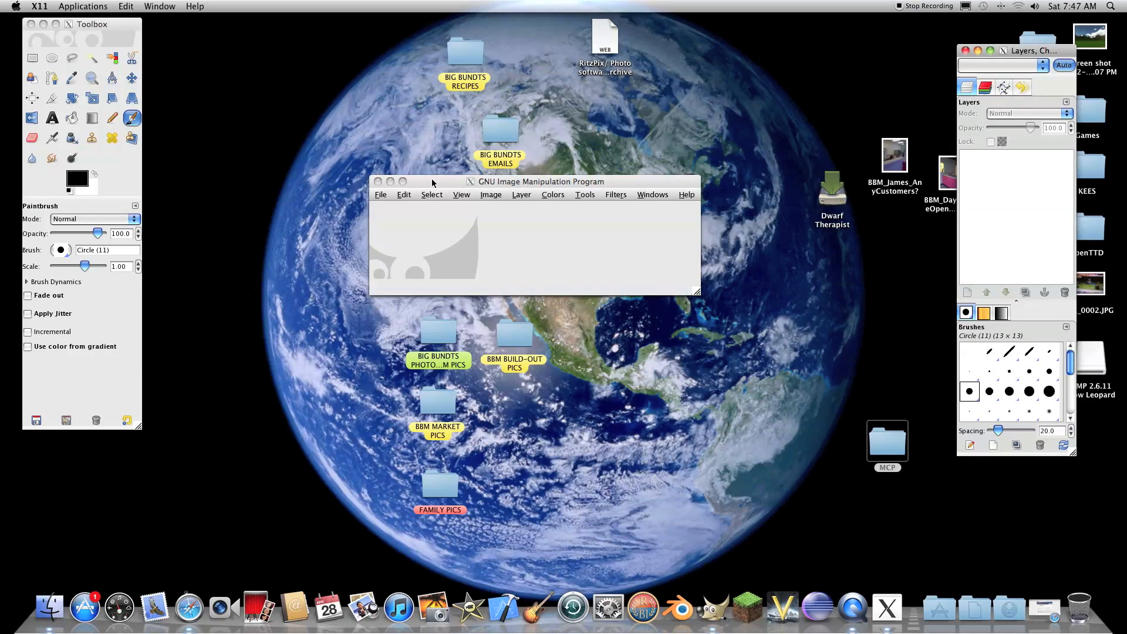
mouse_move(880, 272)
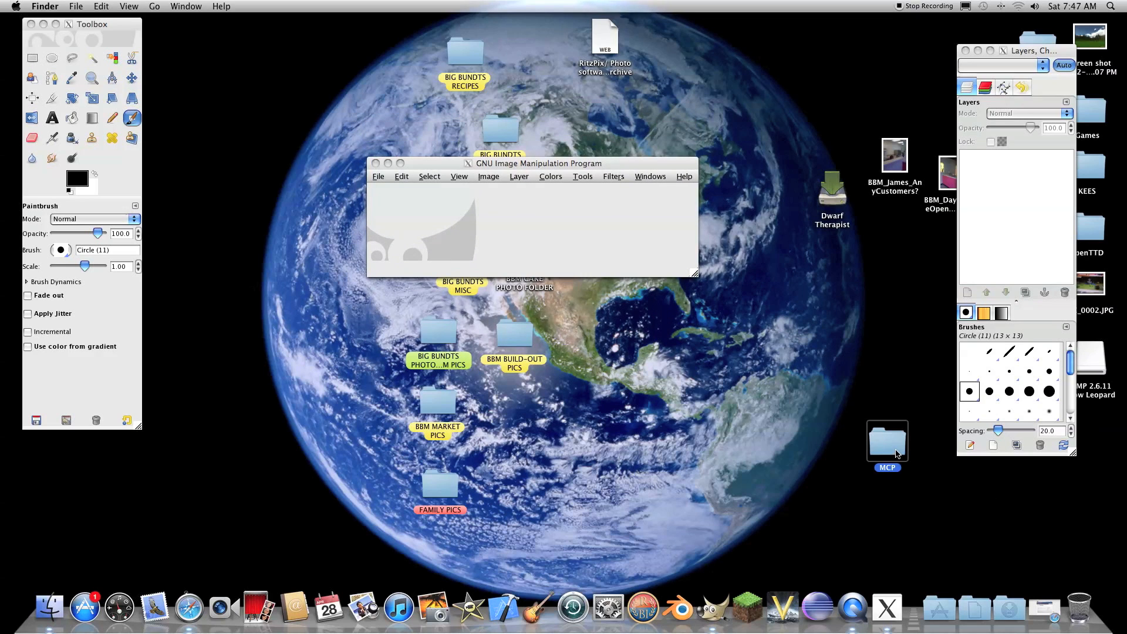
- Browse from the MCP folder into mcp62 > jars > bin and list minecraft.jar's contents
double_click(887, 441)
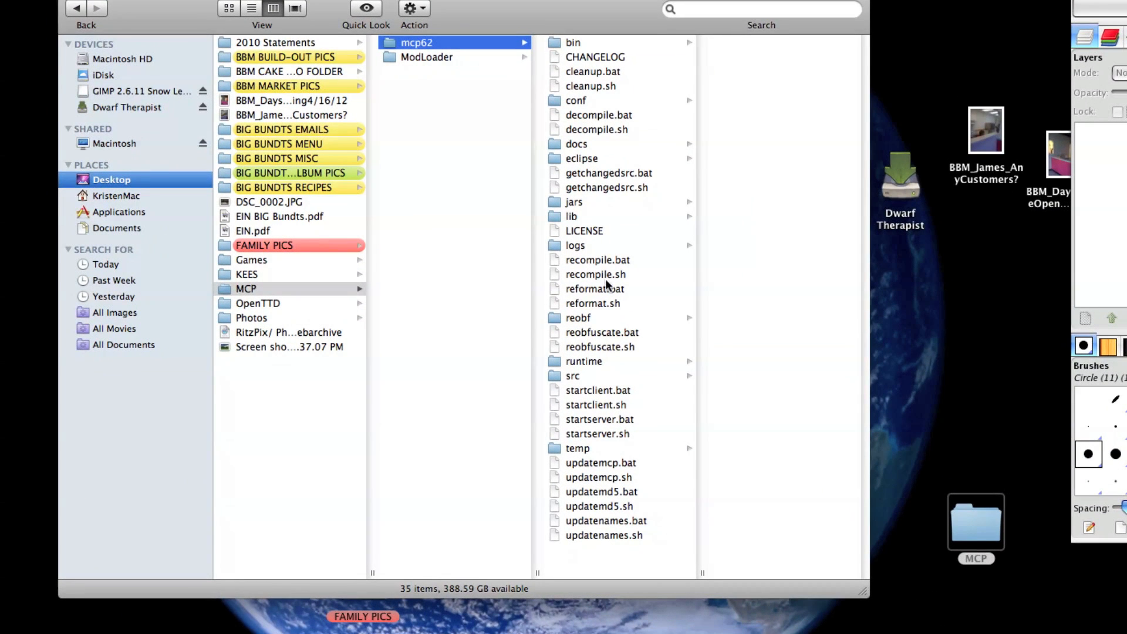
click(573, 42)
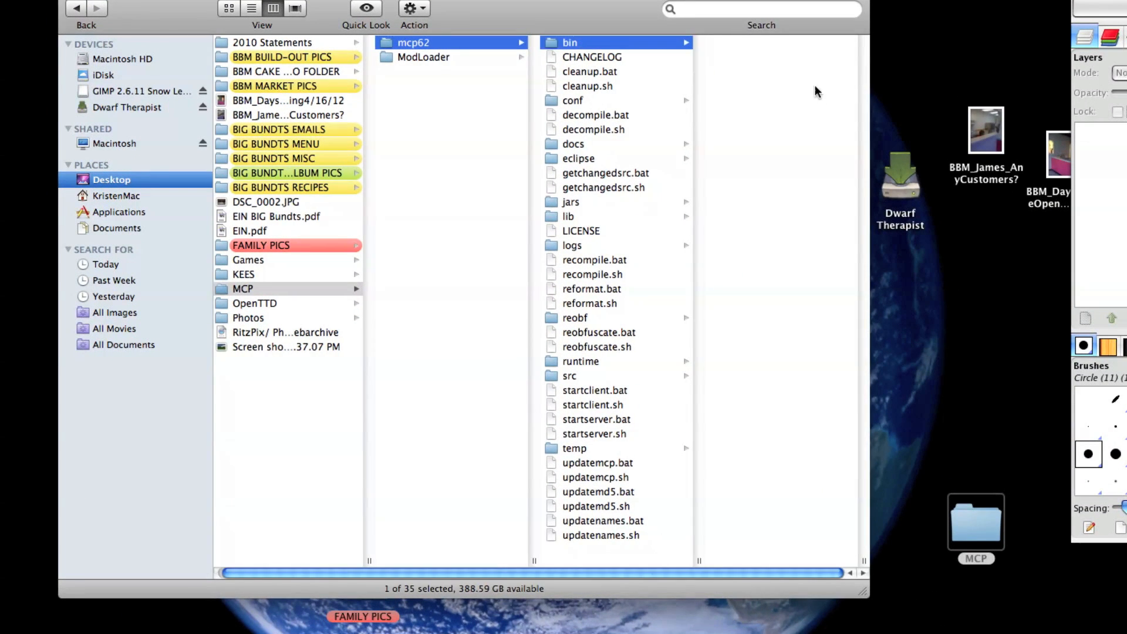
click(570, 43)
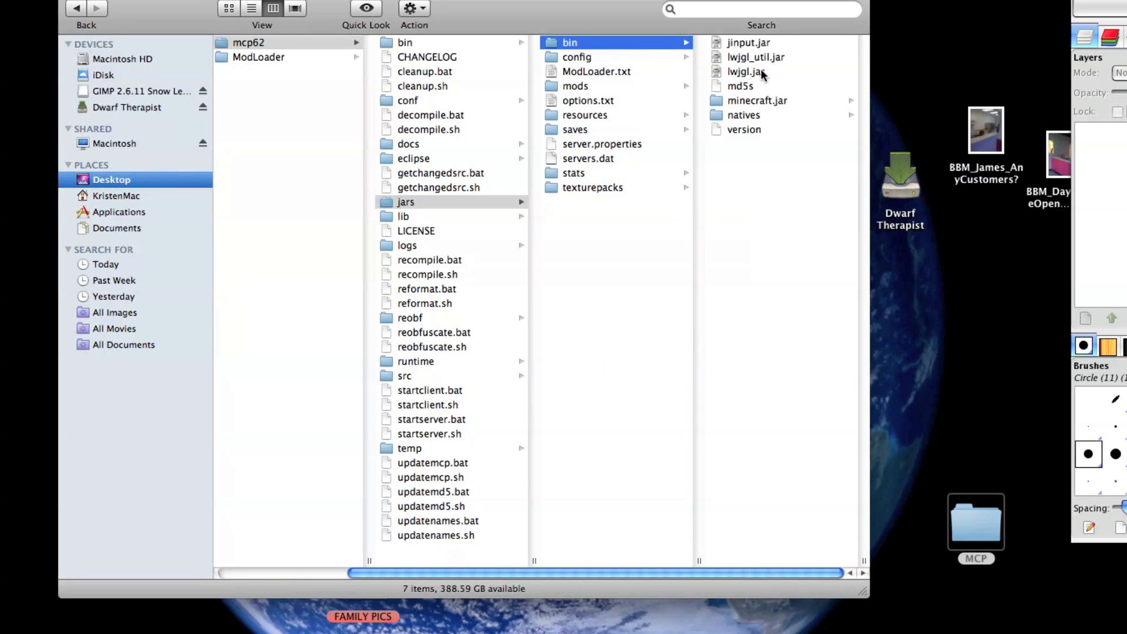
click(757, 99)
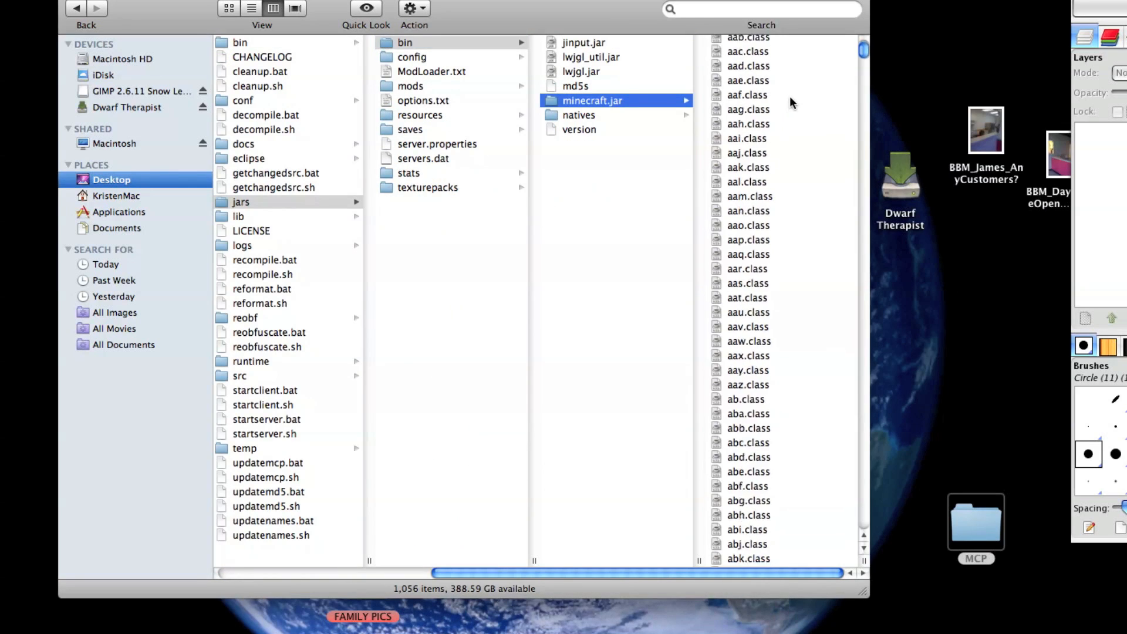
- Locate terrain.png inside minecraft.jar and bring up its open-with options
scroll(down, 3)
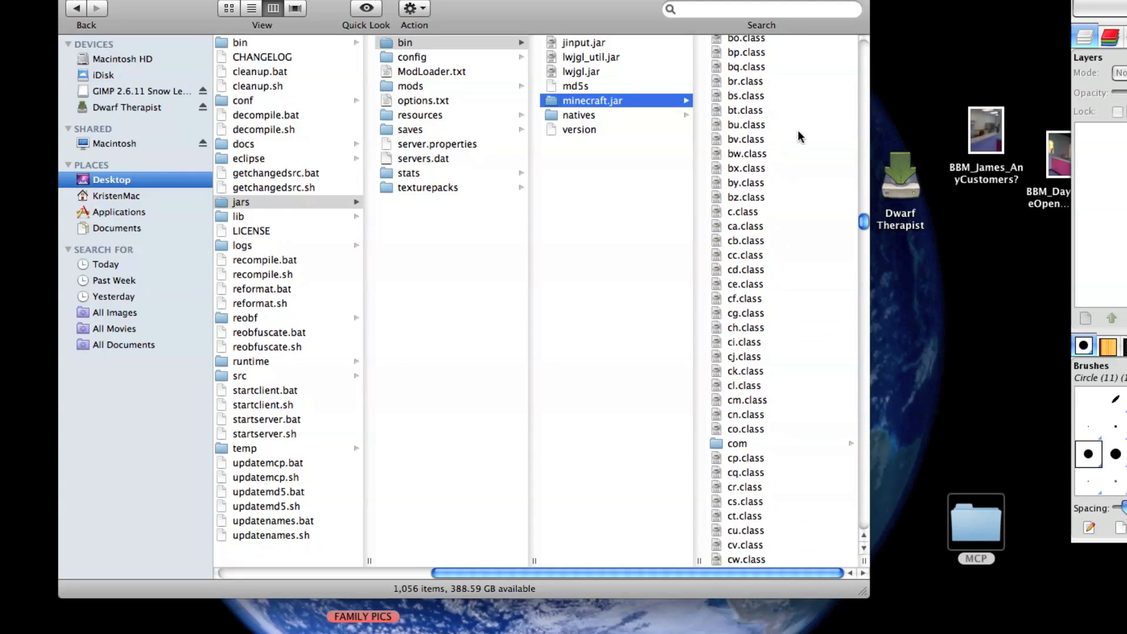
scroll(down, 3)
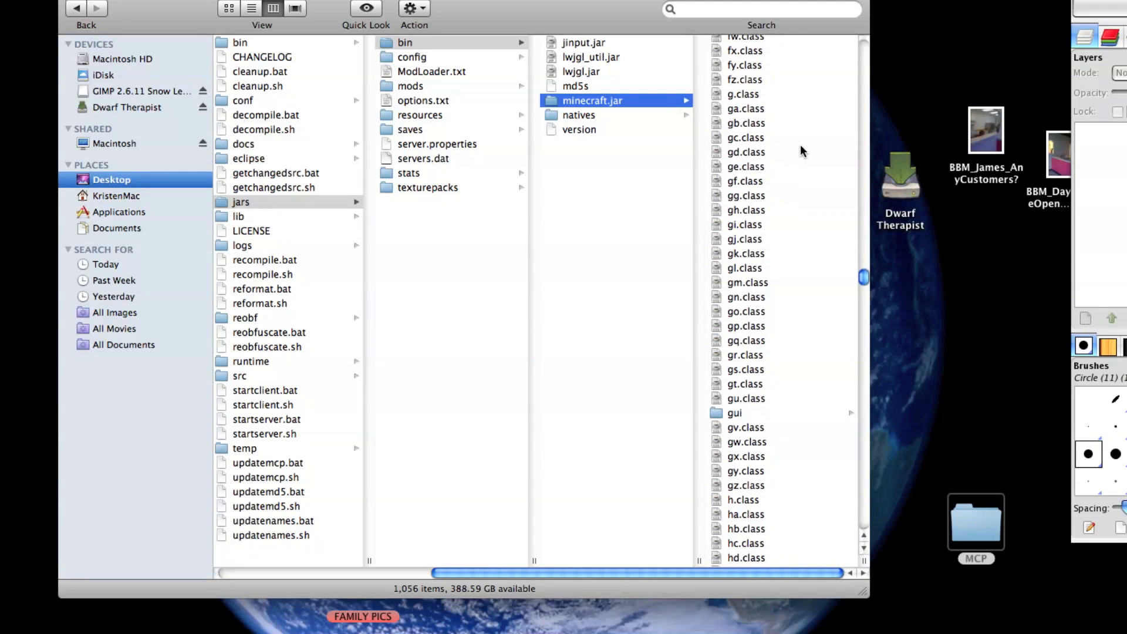
scroll(down, 3)
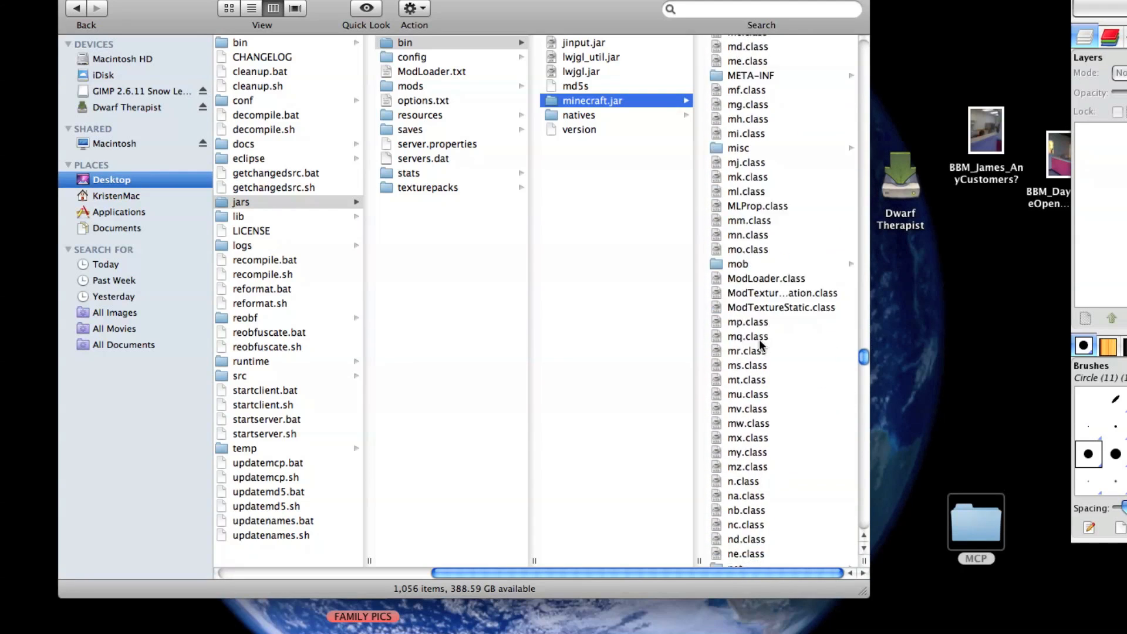
scroll(down, 3)
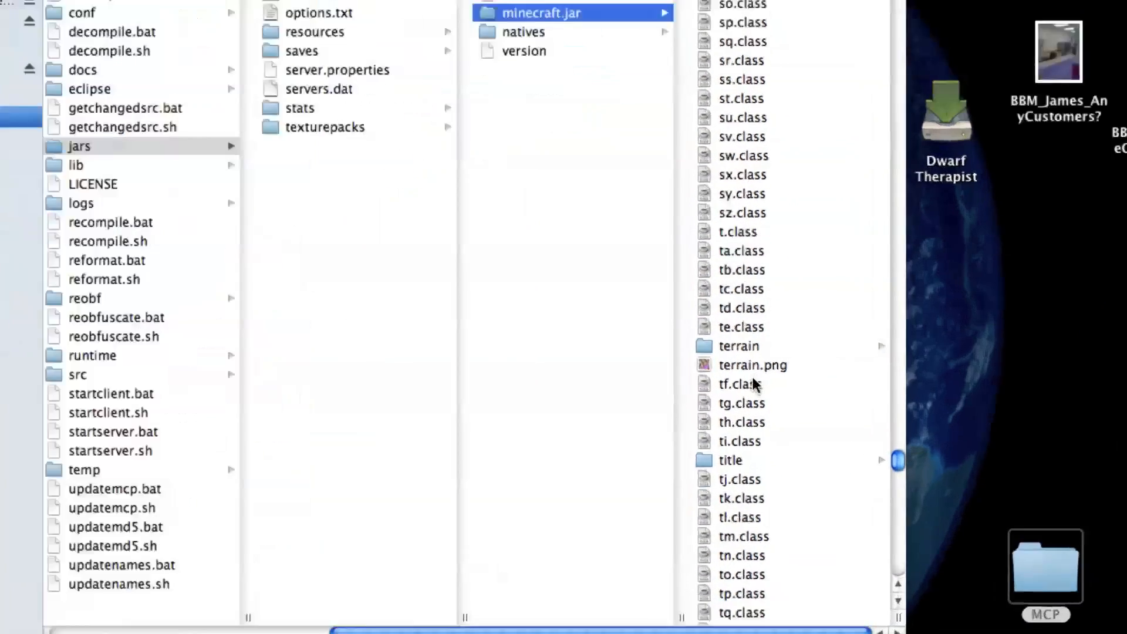
right_click(752, 364)
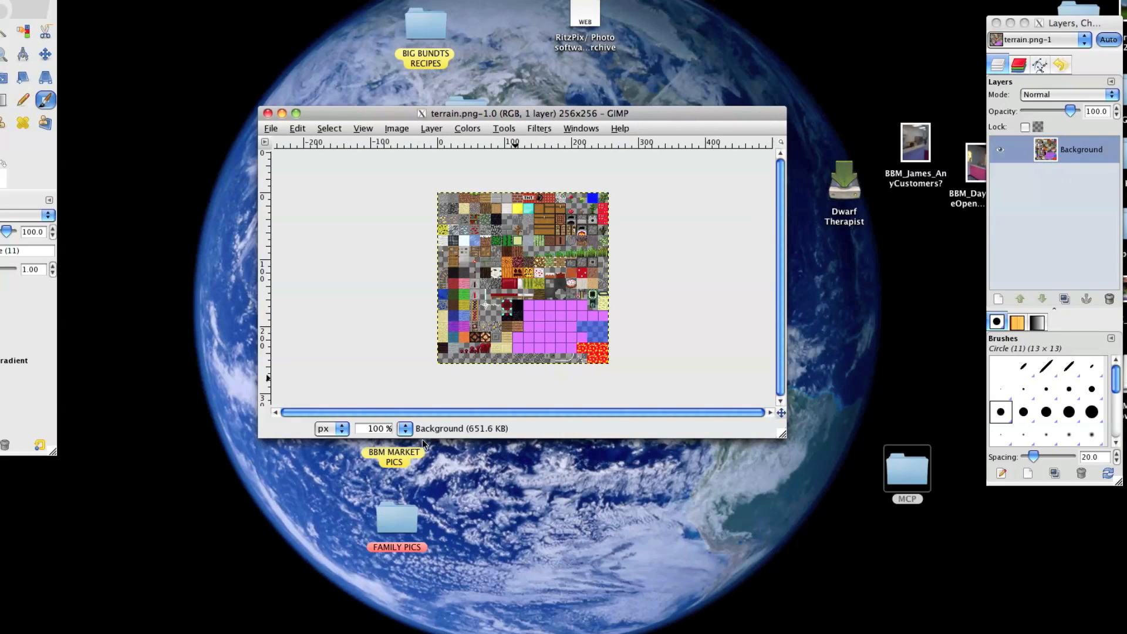
- Zoom terrain.png to 400% and enlarge its window so individual block tiles are readable
click(377, 428)
text(400)
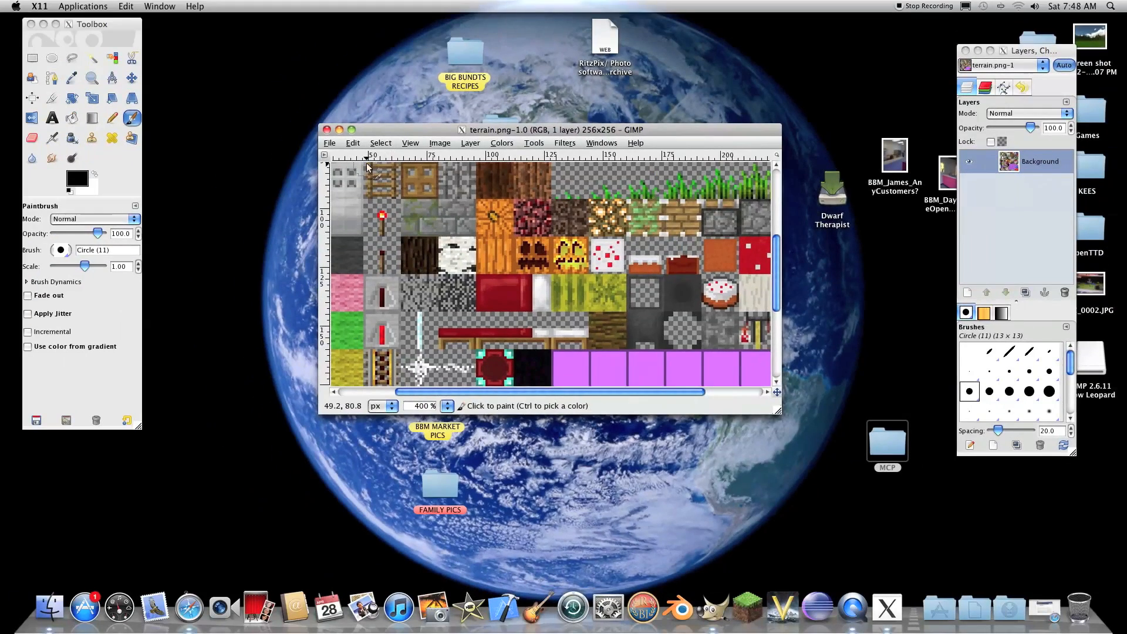
drag(556, 130, 450, 72)
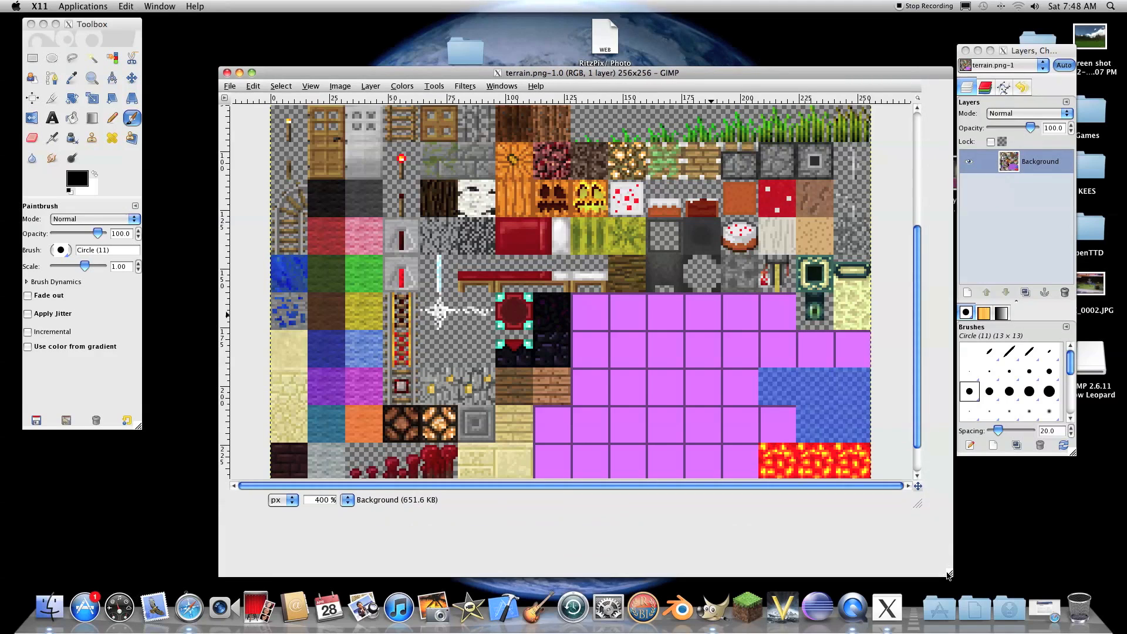
drag(588, 72, 535, 20)
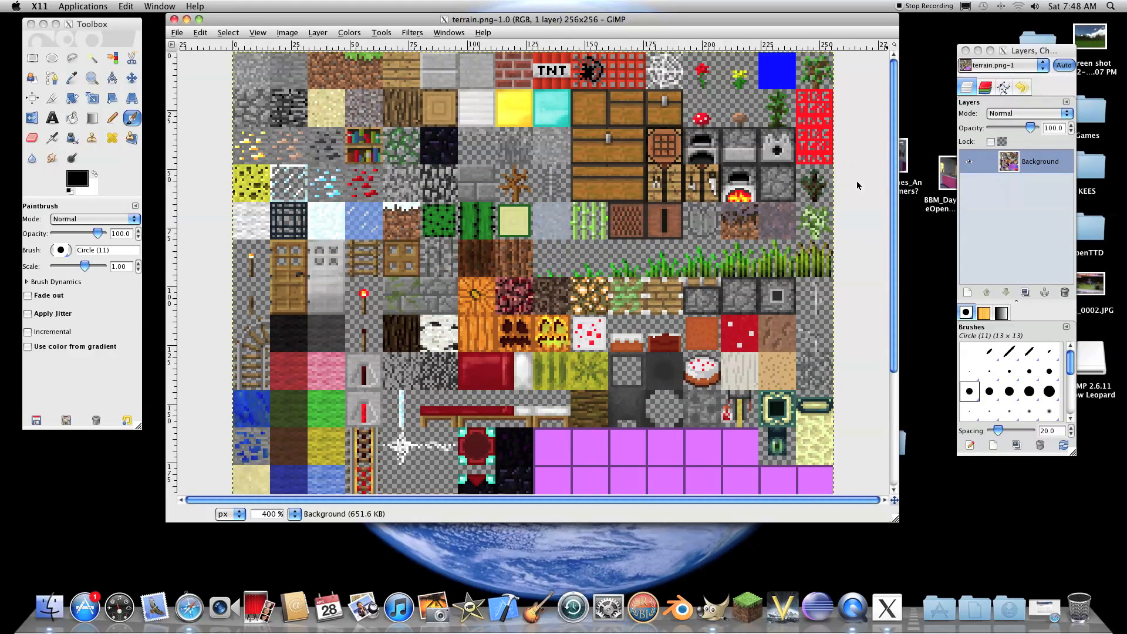
scroll(down, 3)
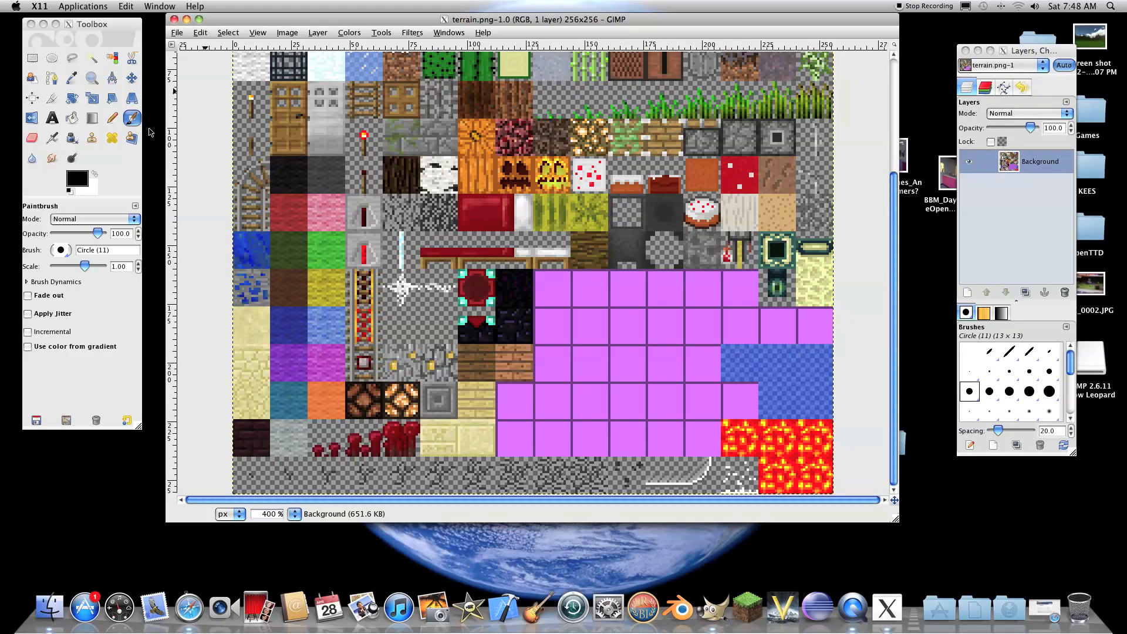
click(176, 33)
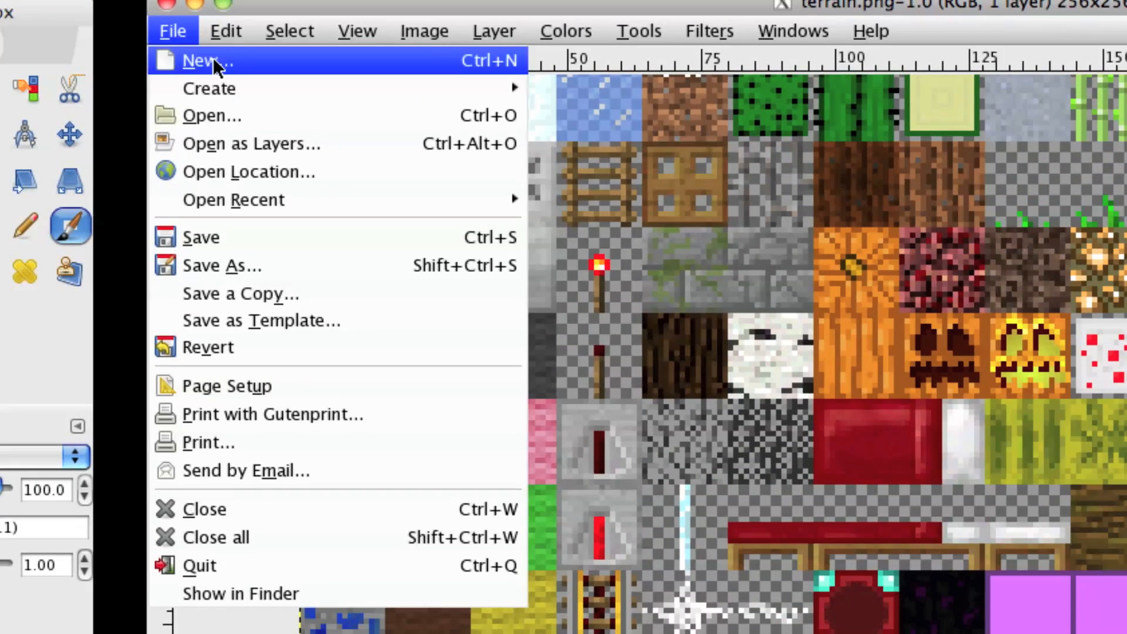
- Create a new 16×16 image filled with transparency at 107.250 resolution
click(207, 60)
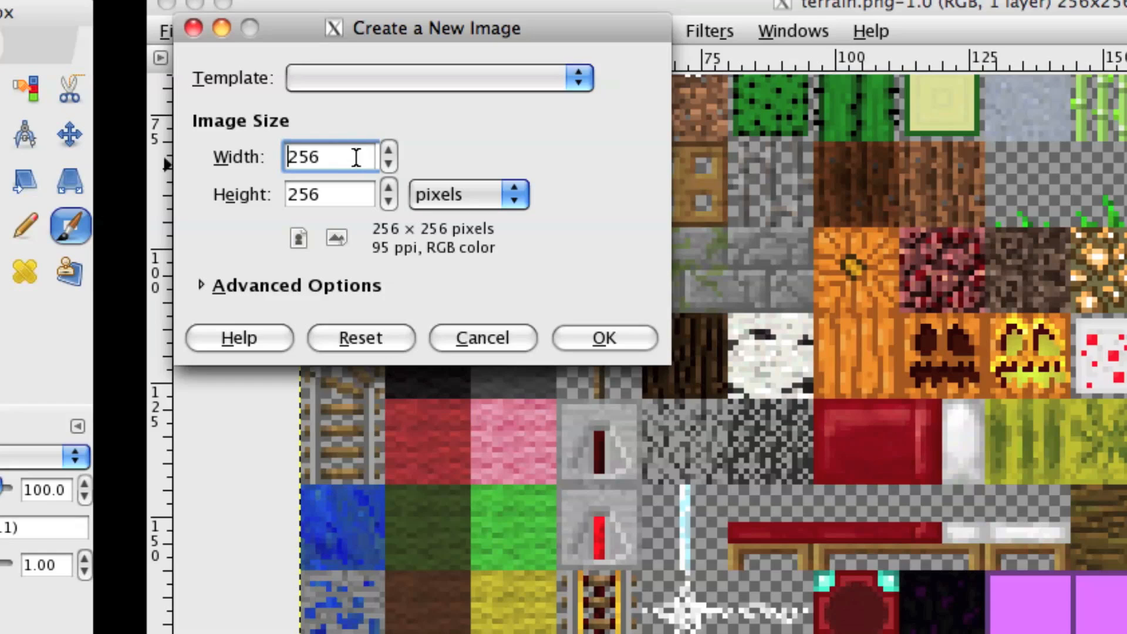
mouse_move(302, 129)
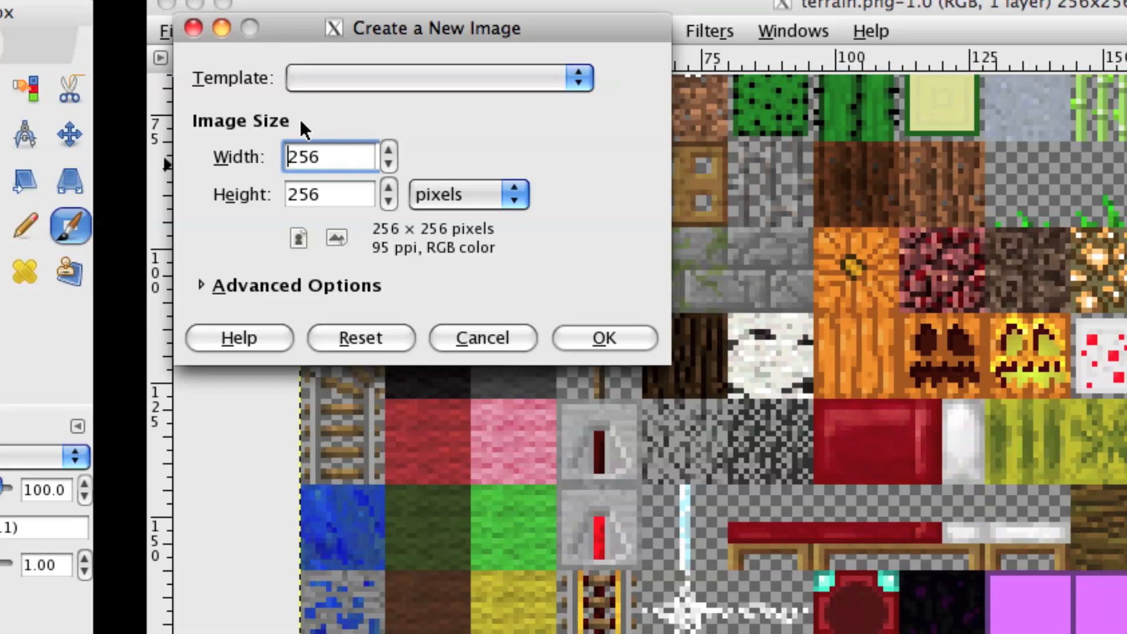
text(16)
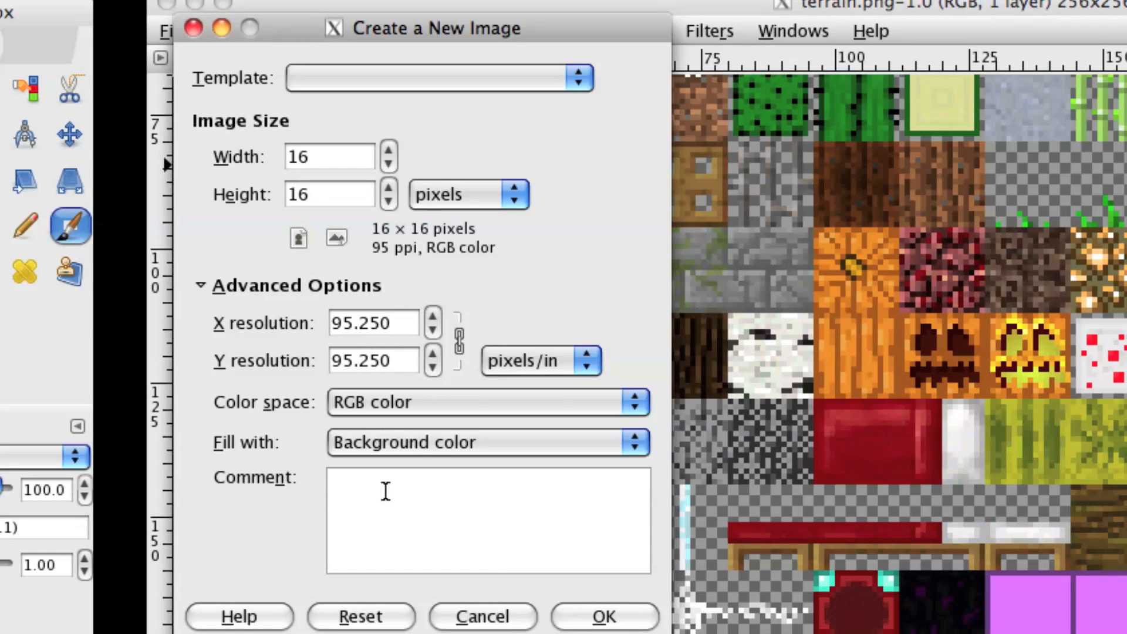
click(488, 442)
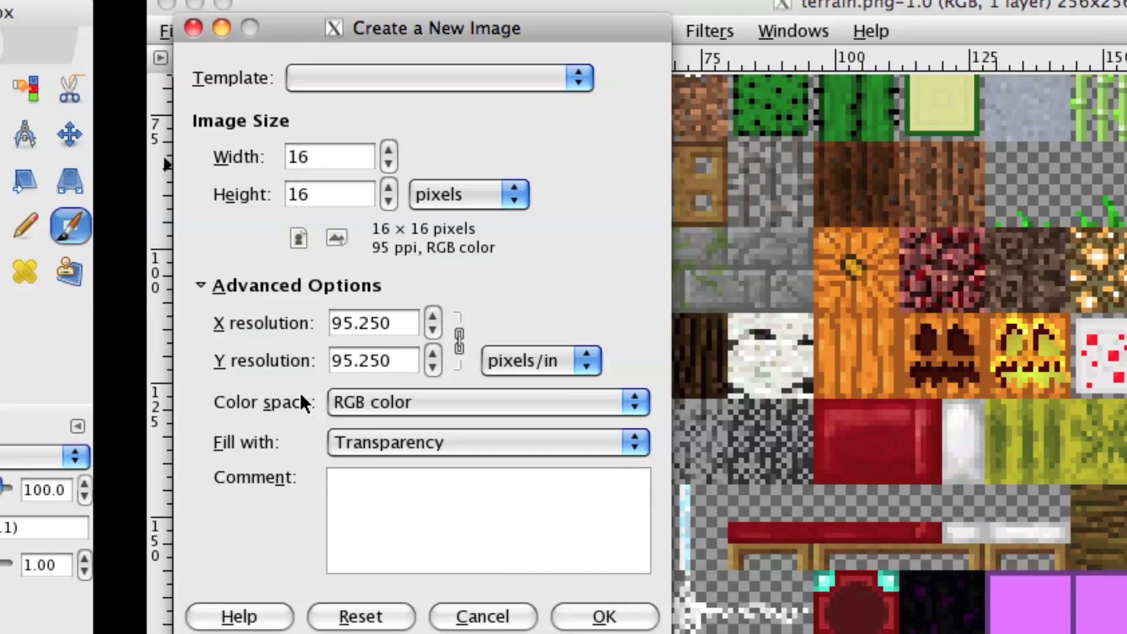
text(107.250)
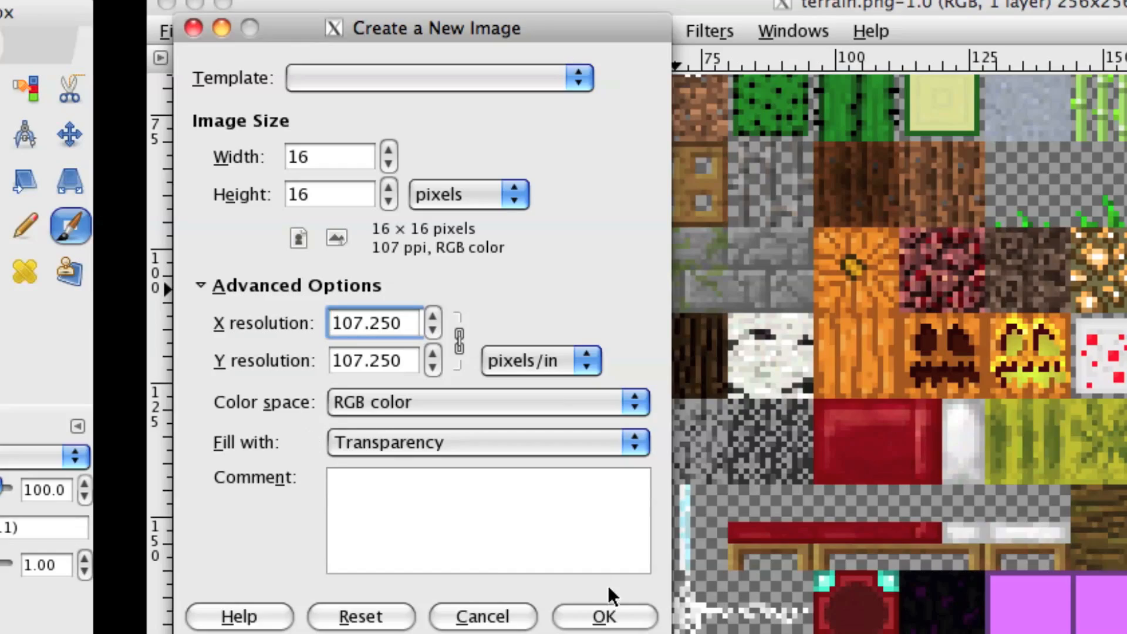
click(603, 616)
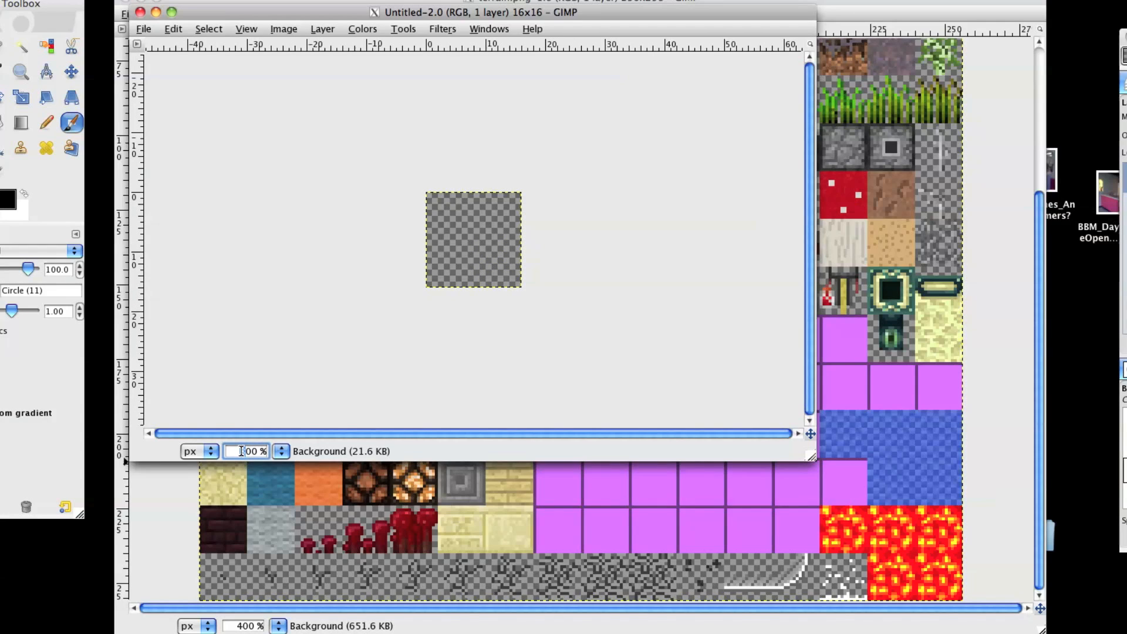
- Zoom the new image to 1600% and rectangle-select the 16×16 iron ore tile at 16,32 in terrain.png
text(1600)
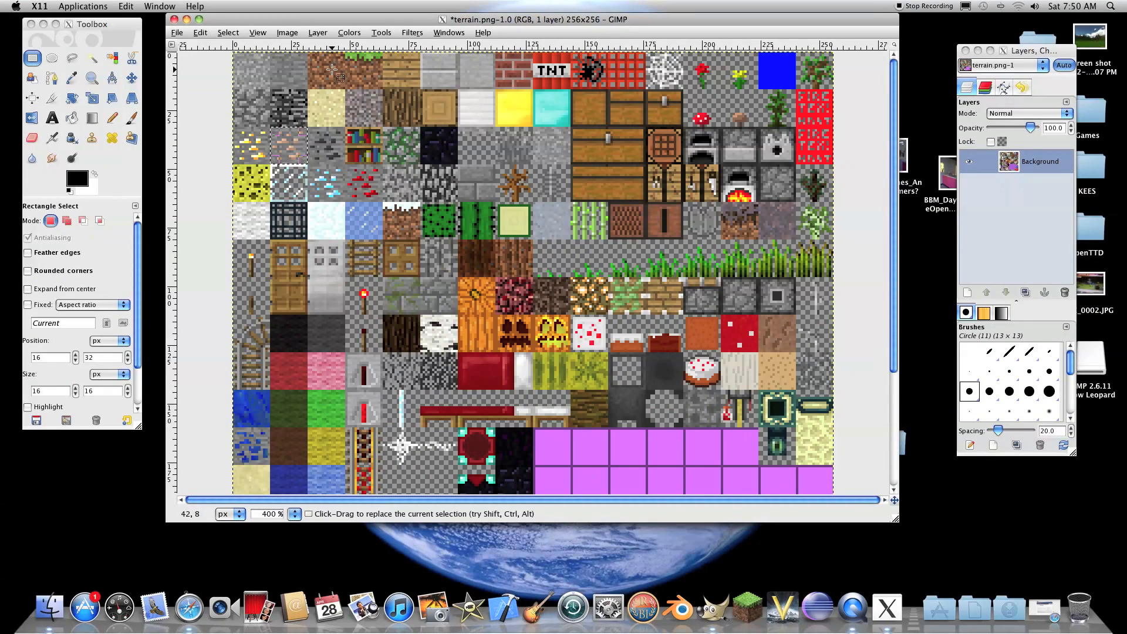
drag(324, 138, 305, 153)
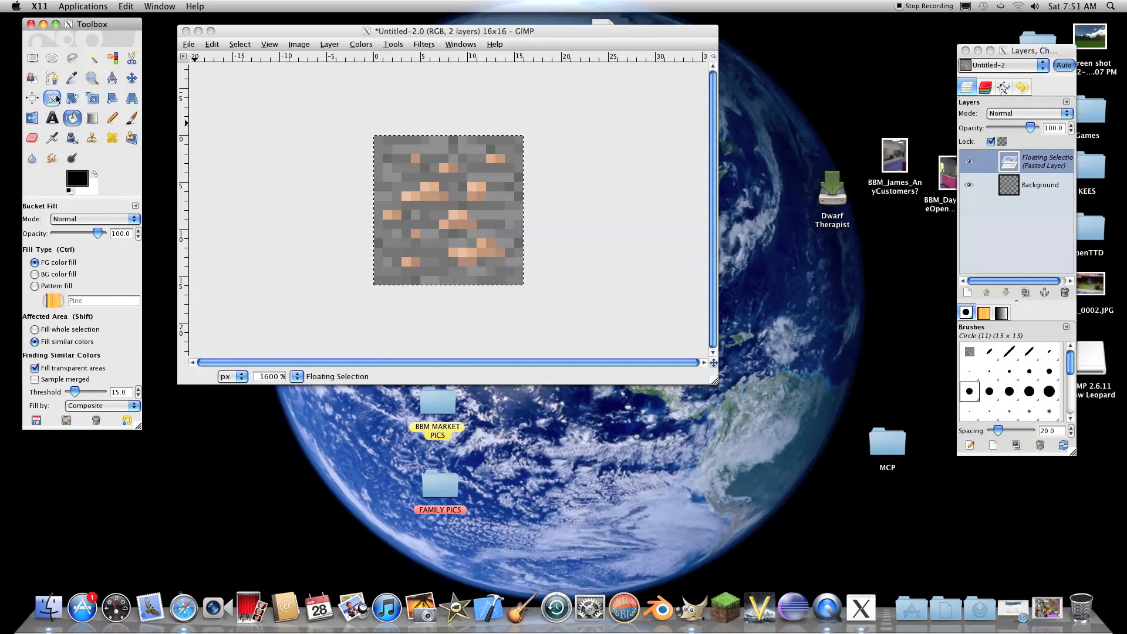
mouse_move(78, 178)
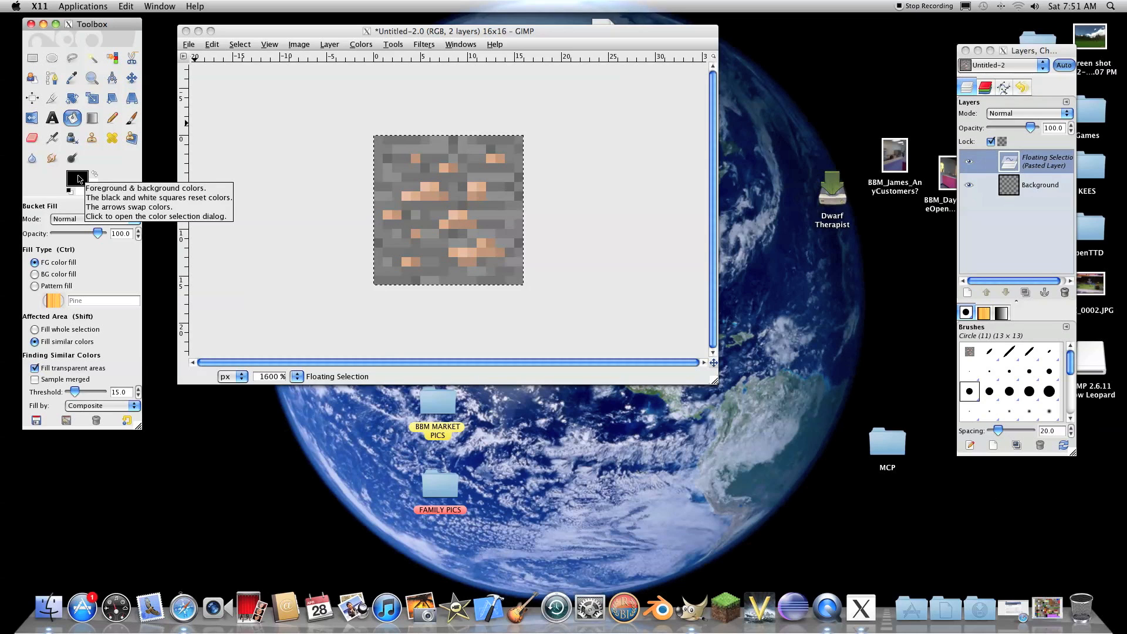
mouse_move(92, 244)
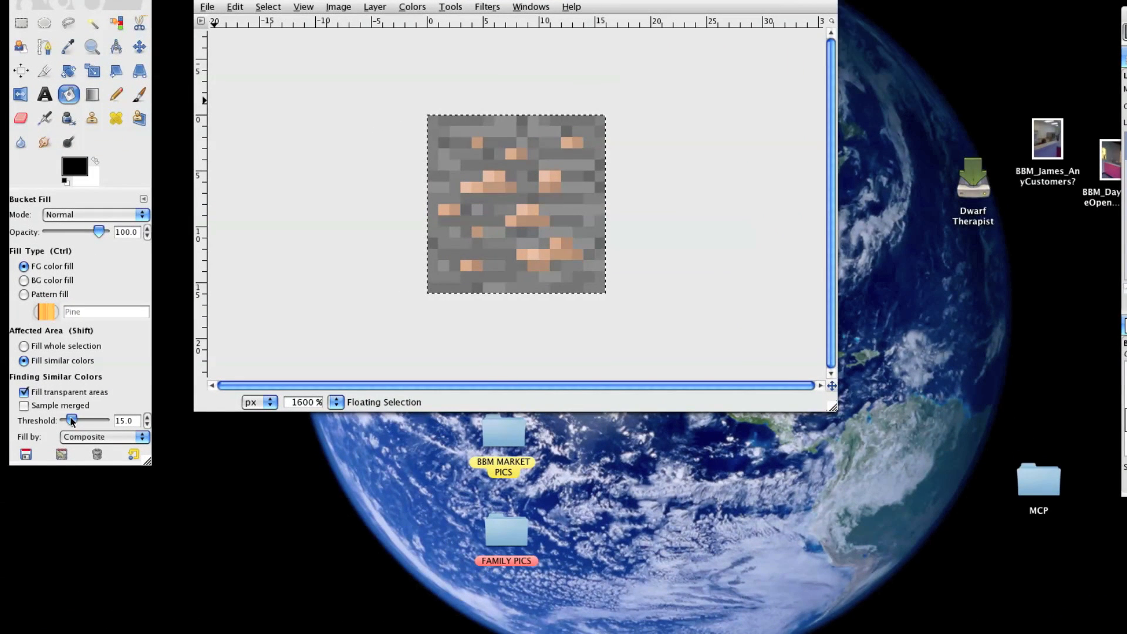
- Lower the Bucket Fill threshold from 15 to 0 so fills match only identical colours
drag(98, 420, 70, 420)
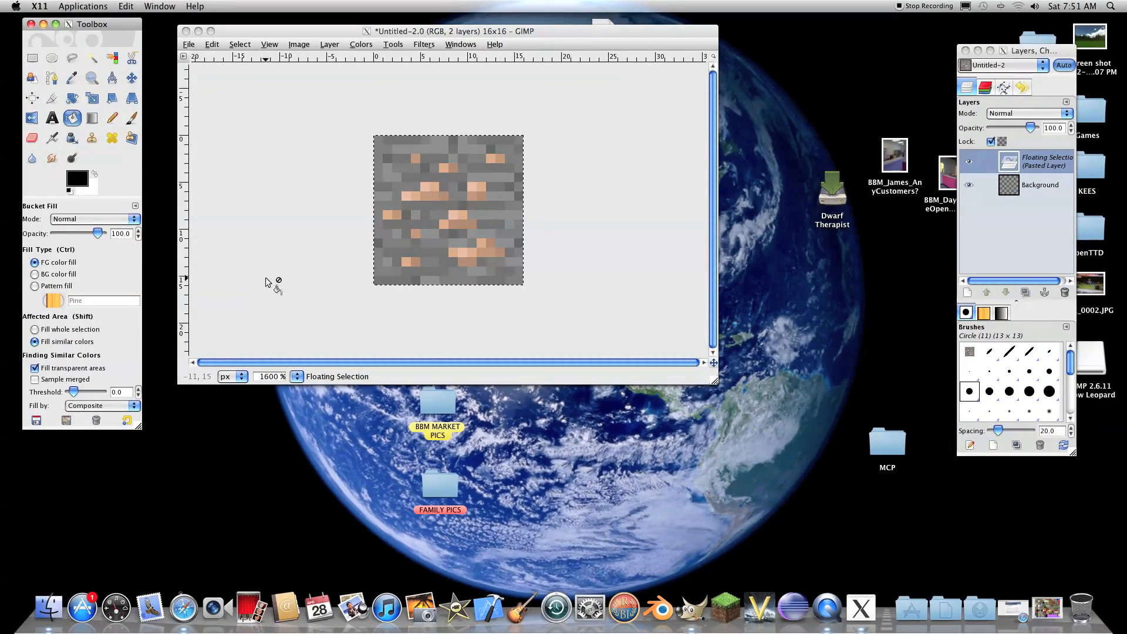
mouse_move(399, 148)
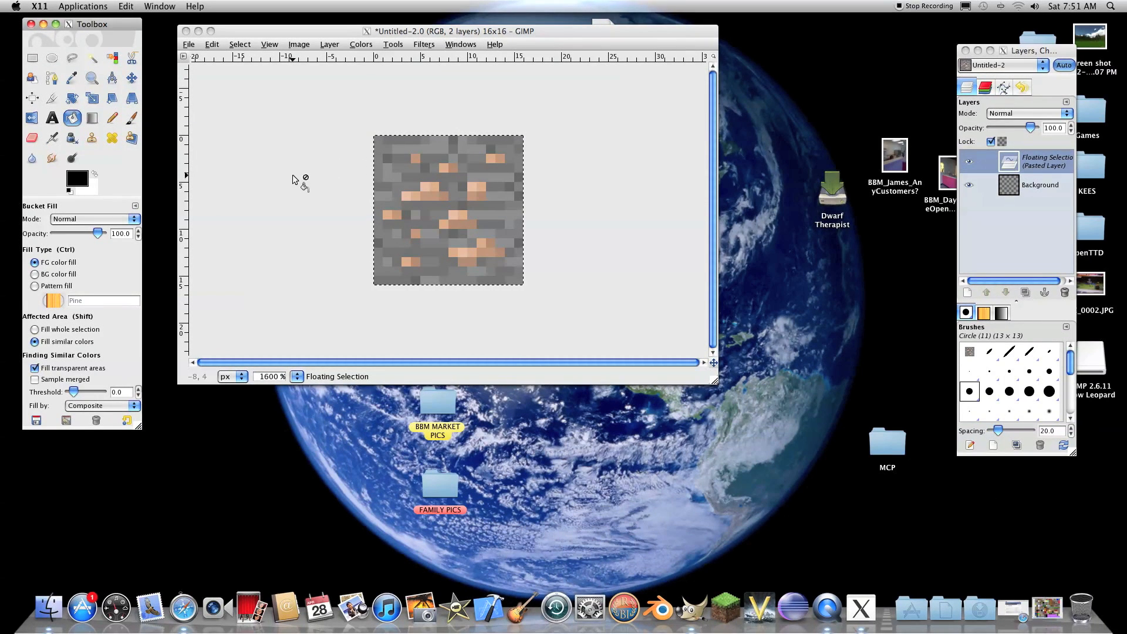
mouse_move(227, 190)
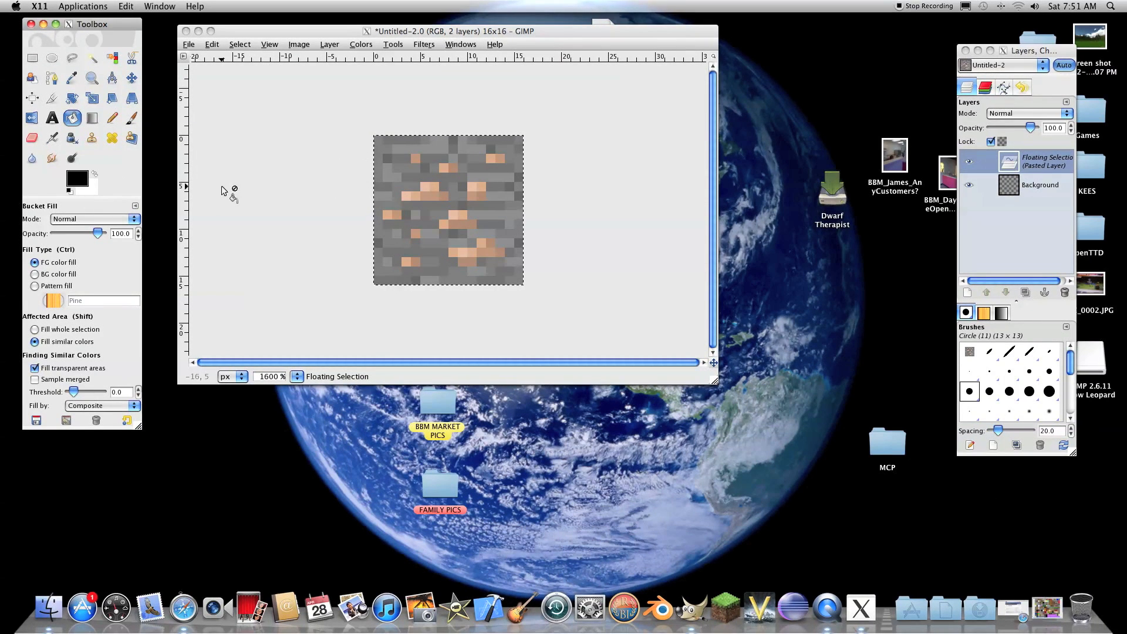
click(75, 177)
text(00f000)
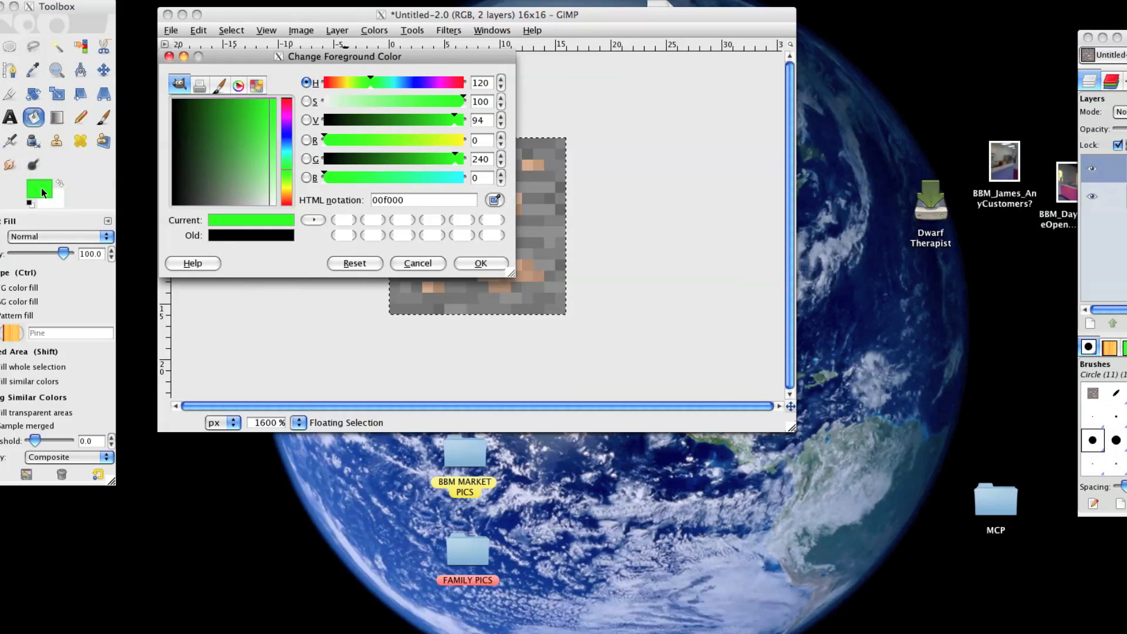
mouse_move(381, 139)
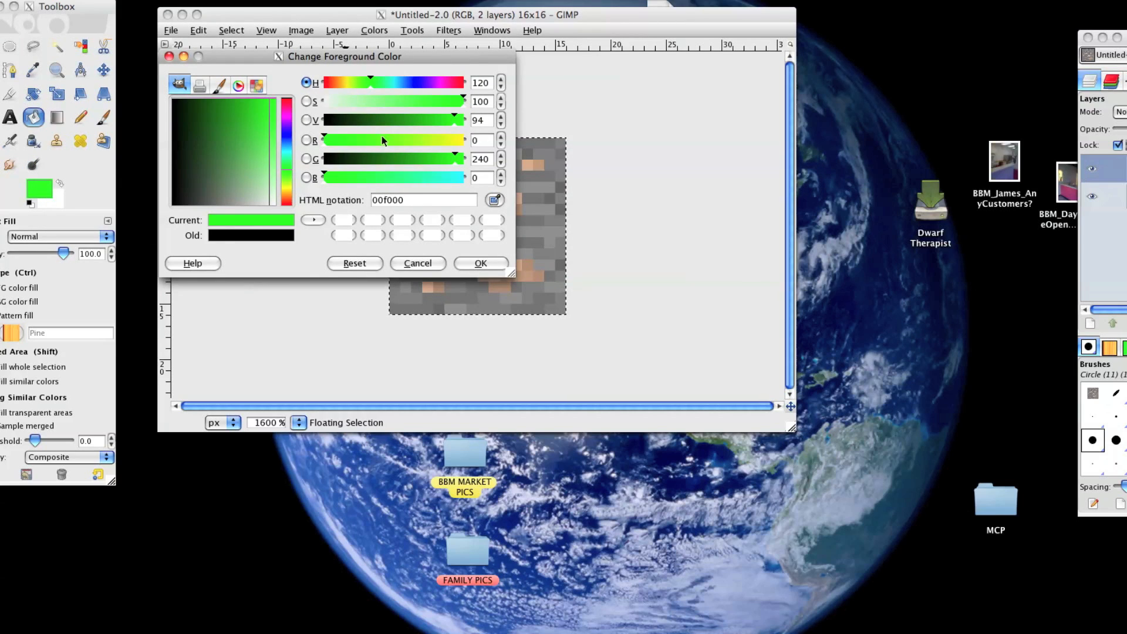
mouse_move(281, 128)
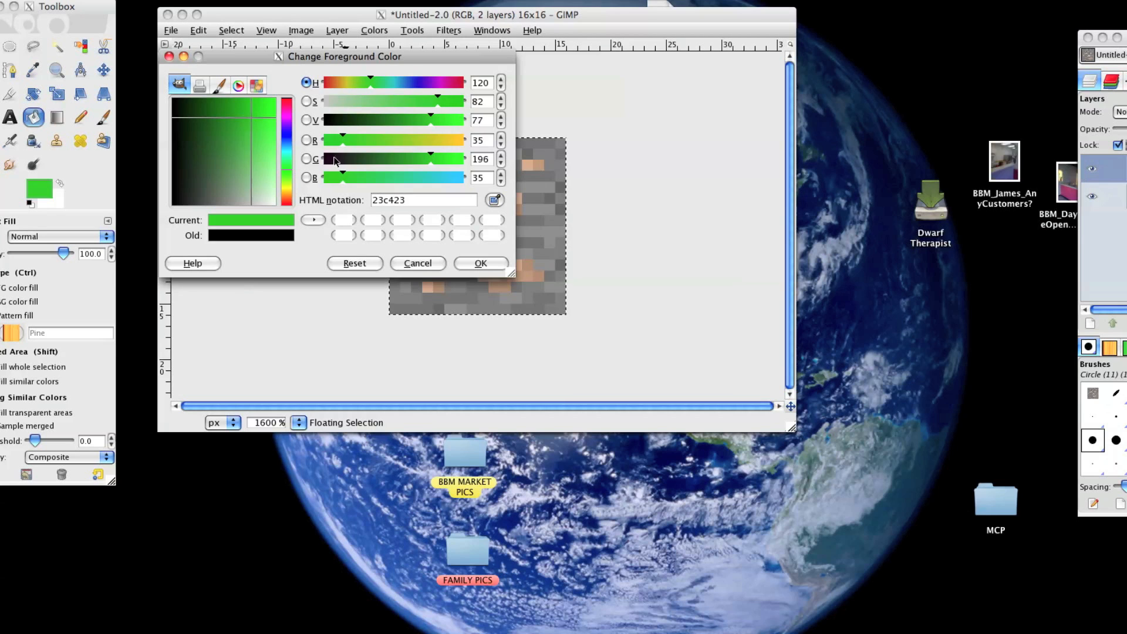
- Make green 23c423 the foreground colour and bucket-fill several orange ore pixels with it
click(480, 262)
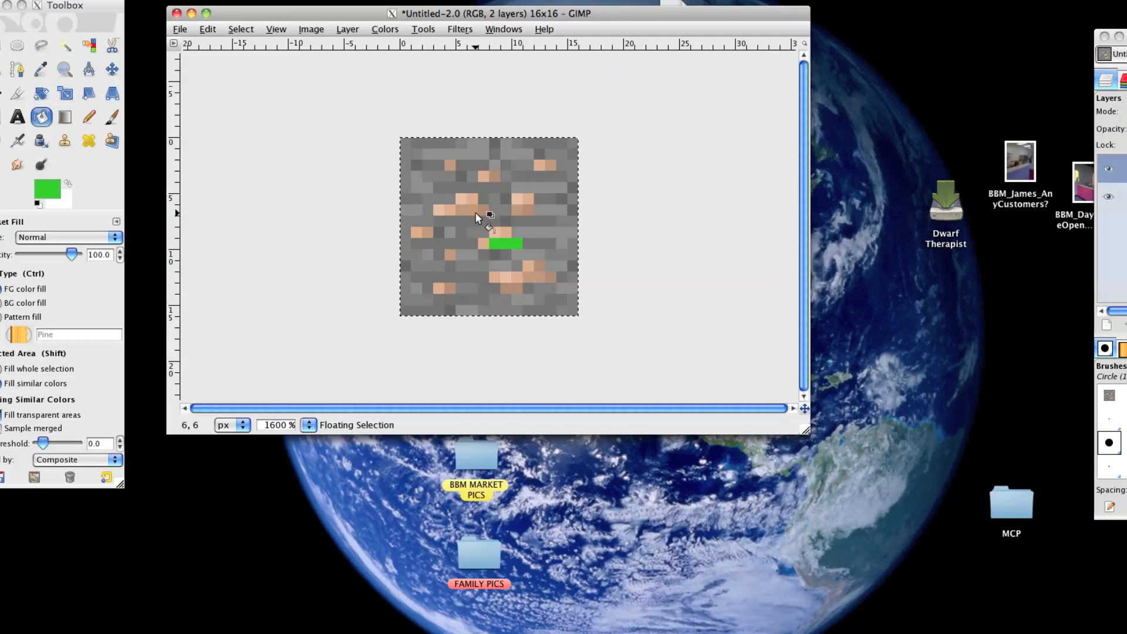
click(466, 209)
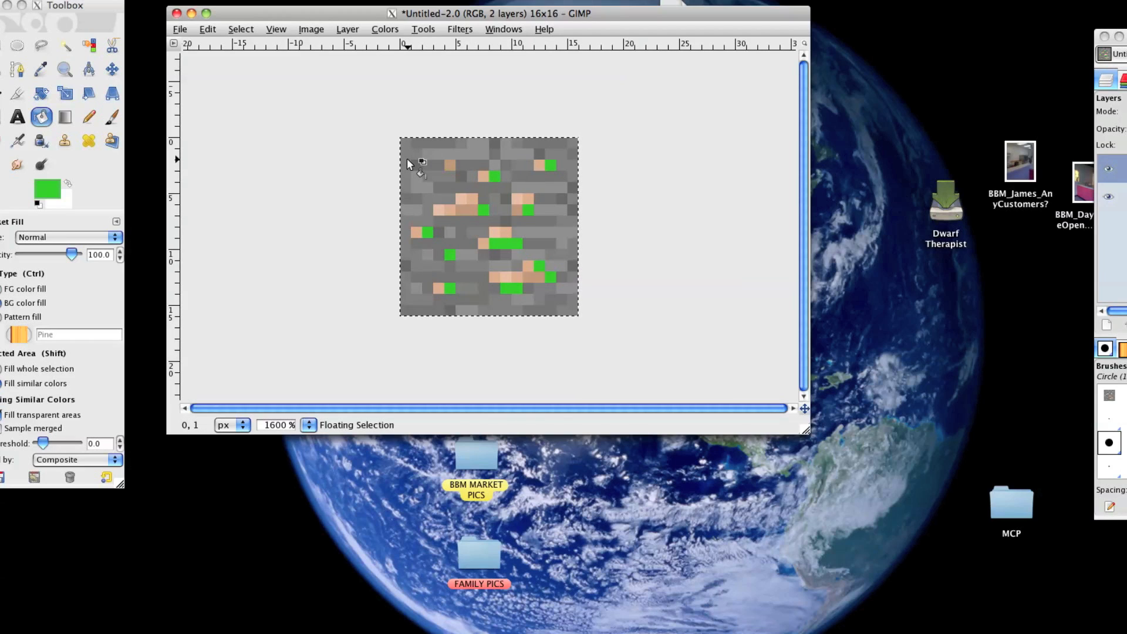
mouse_move(508, 200)
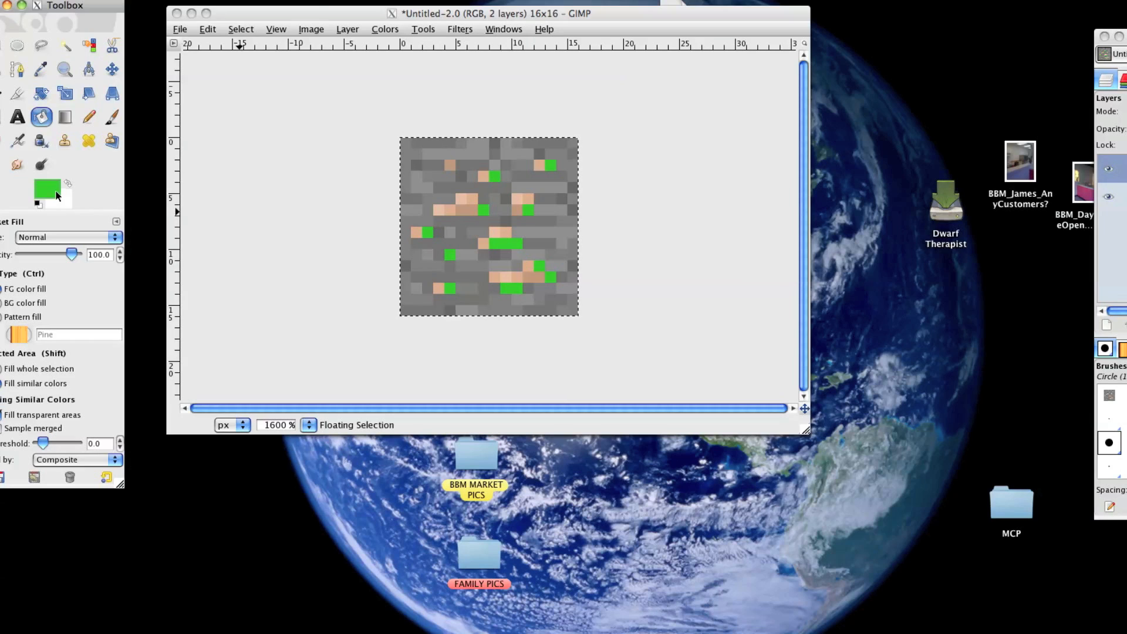
click(46, 190)
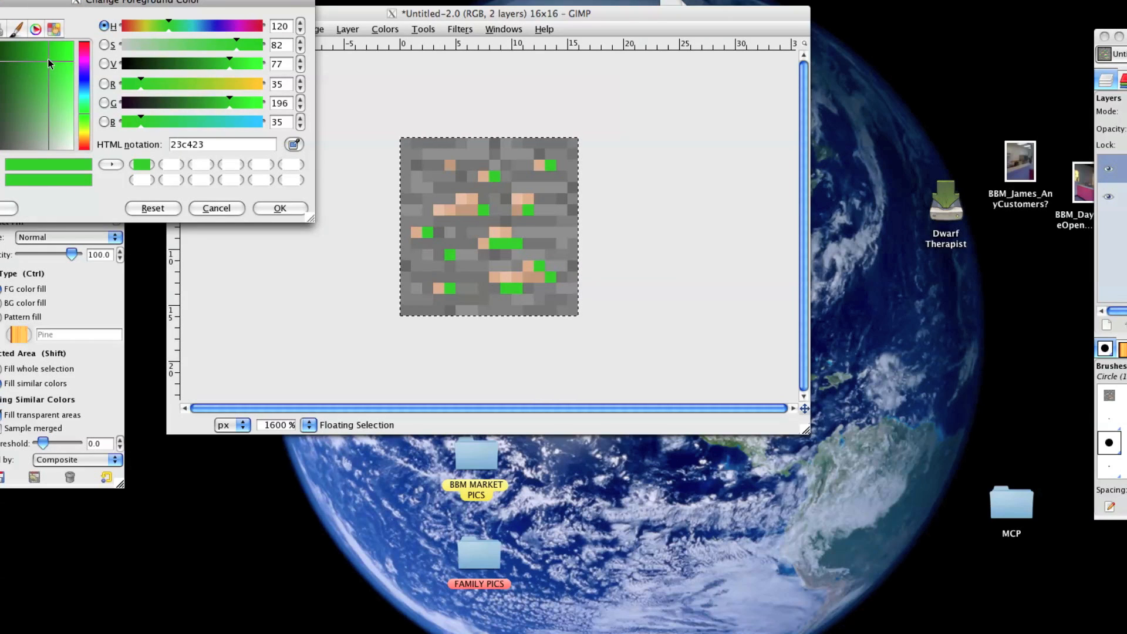
- Switch the foreground to the brighter green 1bd21b for filling more ore pixels
click(54, 61)
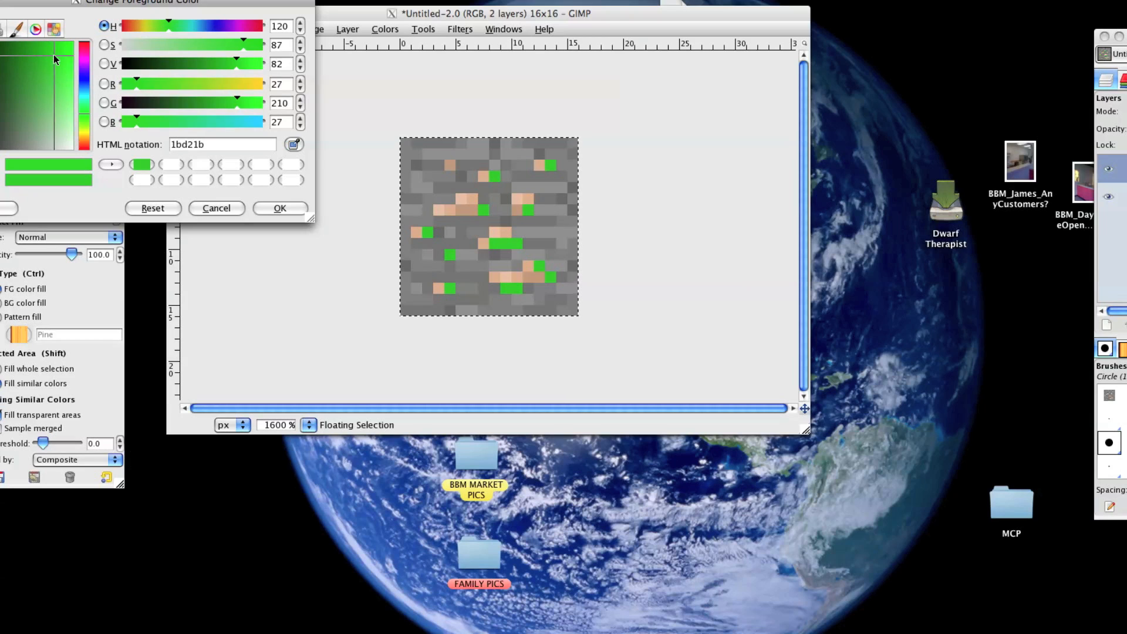
click(279, 208)
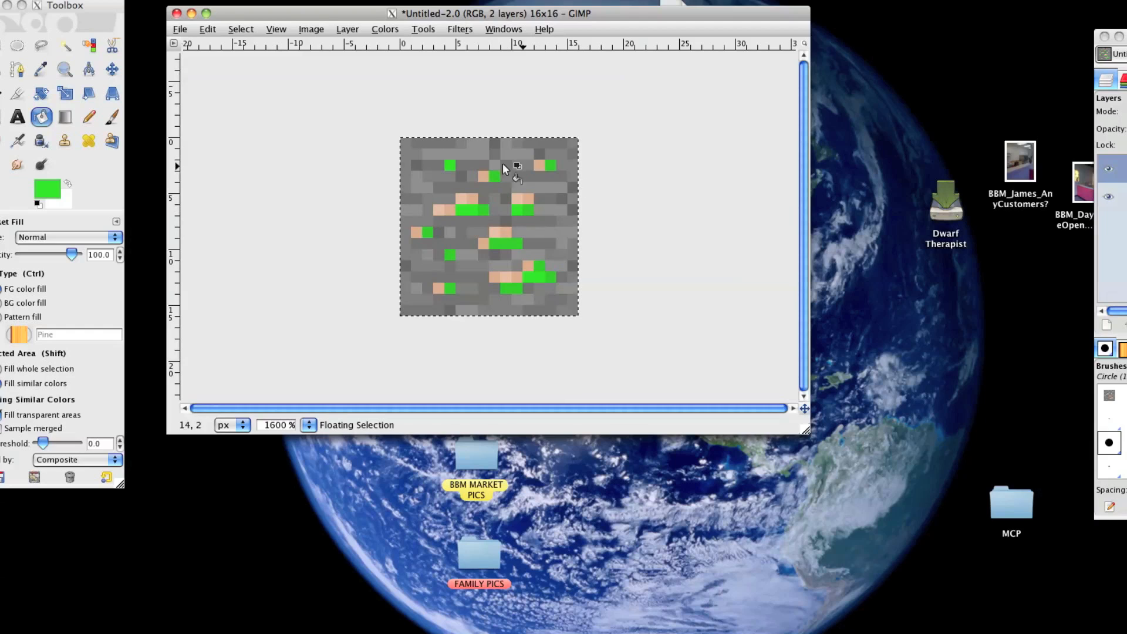
- Fill remaining ore pixels green and shift the colour to a lighter, less saturated green
click(46, 189)
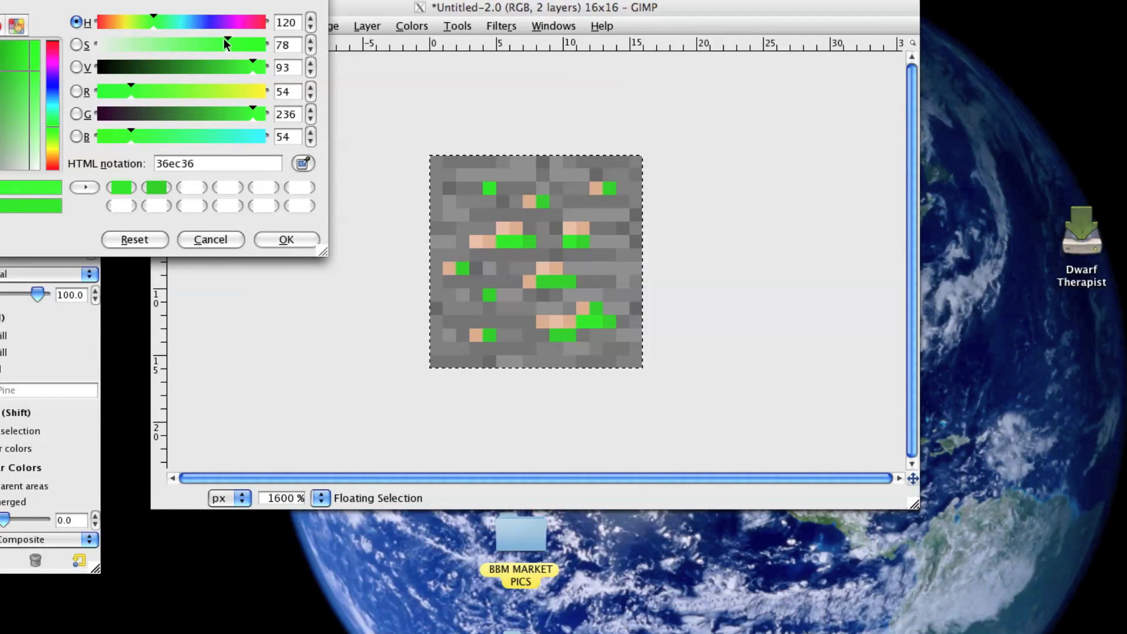
drag(226, 45, 183, 44)
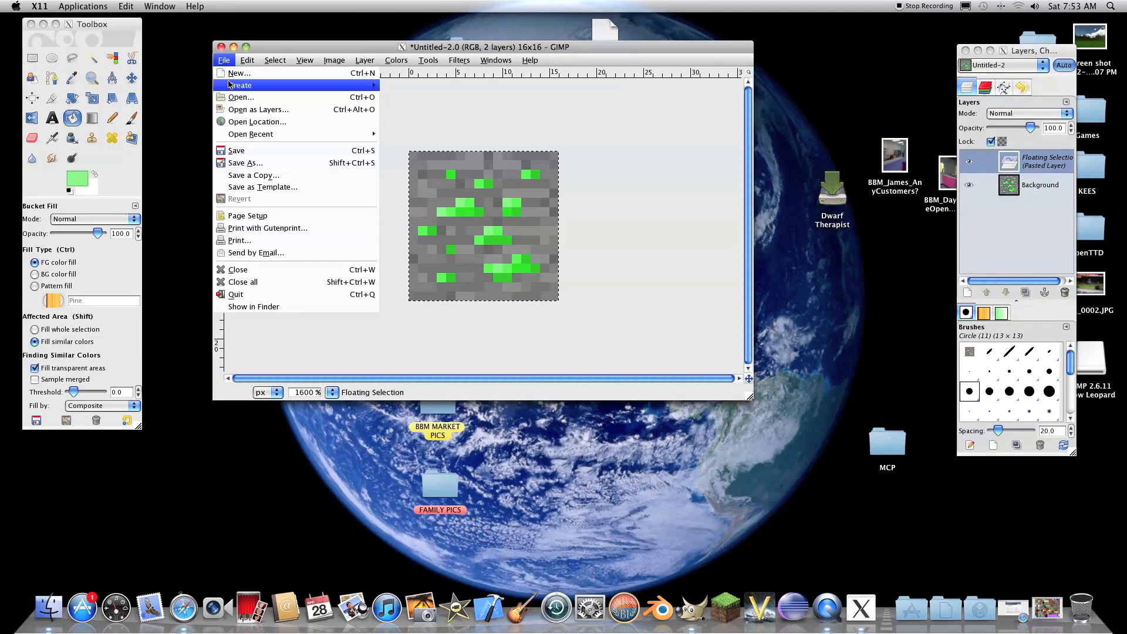
- Save the texture as GreenOre.png in the MCP folder, merging visible layers on PNG export
click(245, 162)
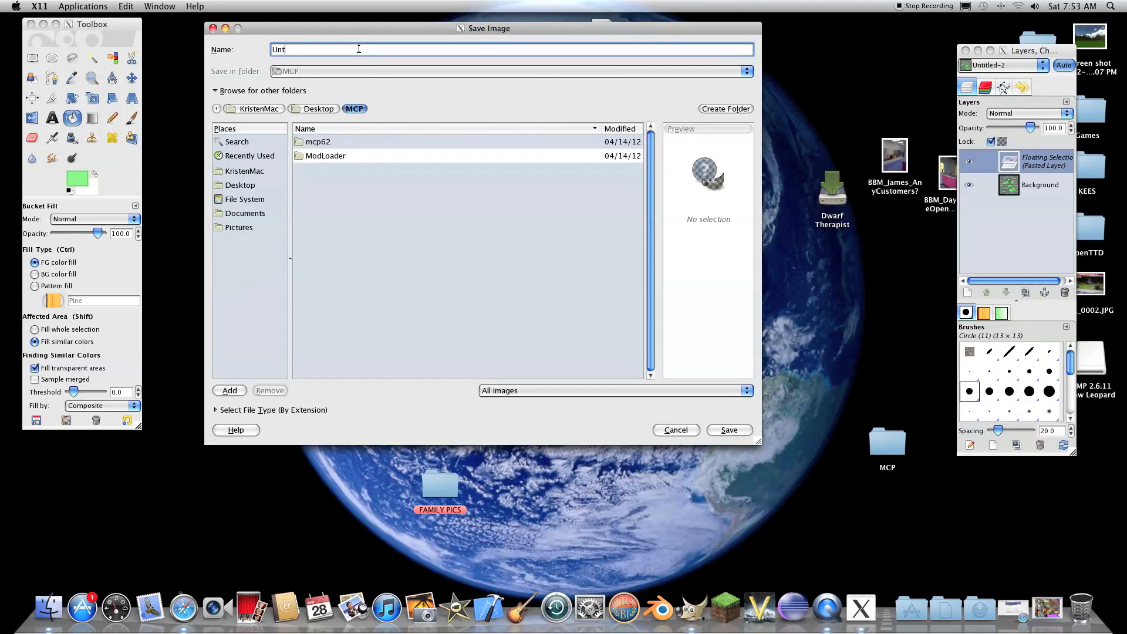
text(GreenOre.png)
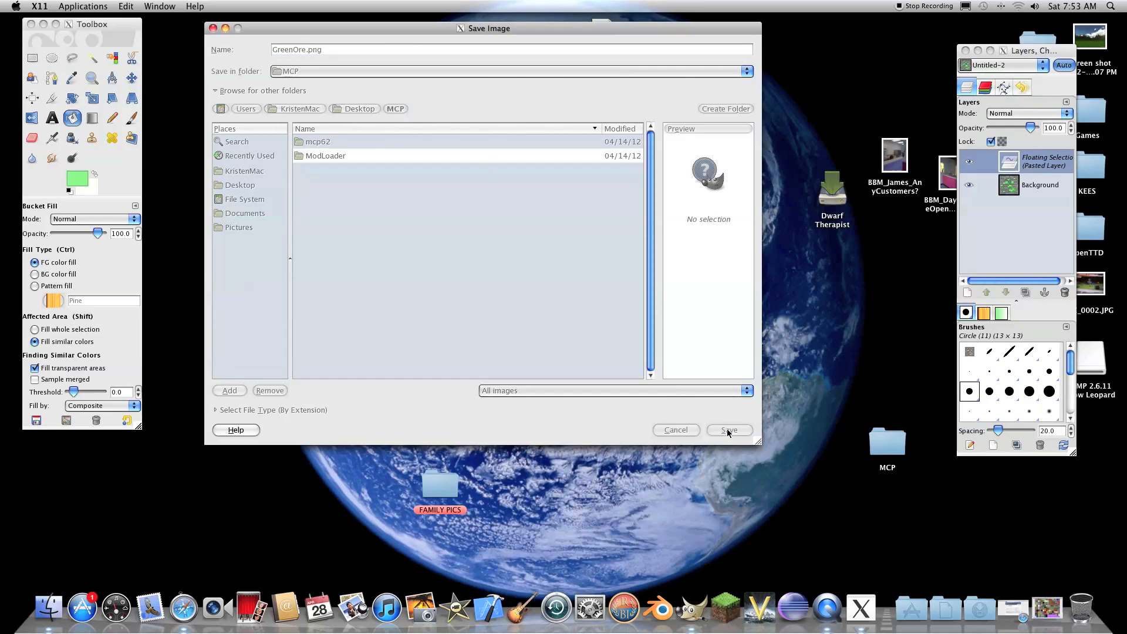
click(727, 429)
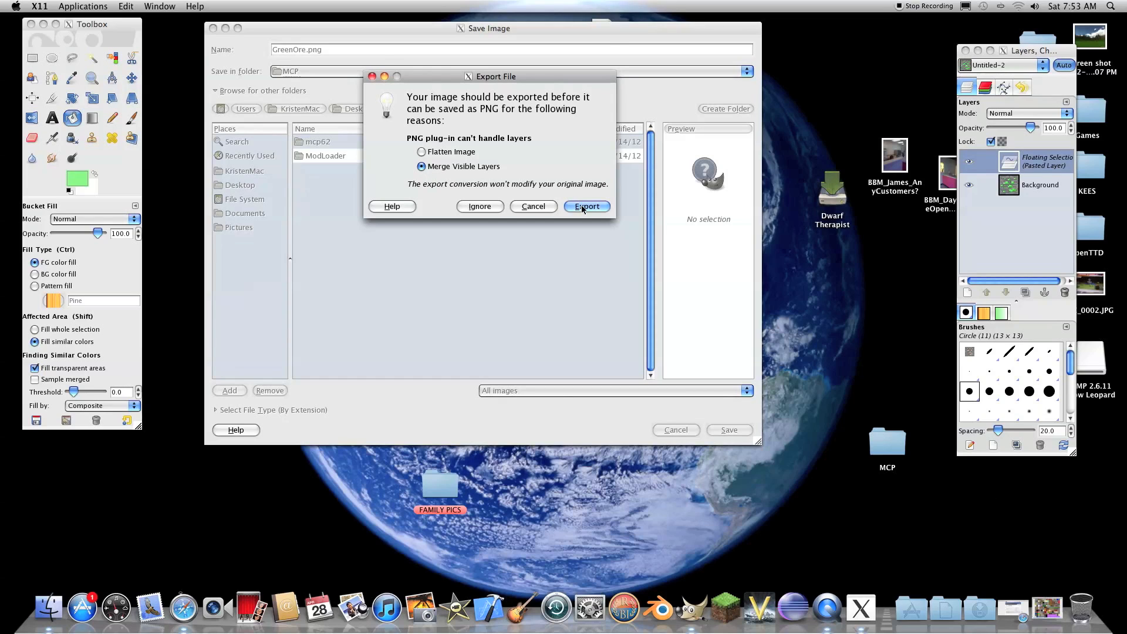
click(587, 207)
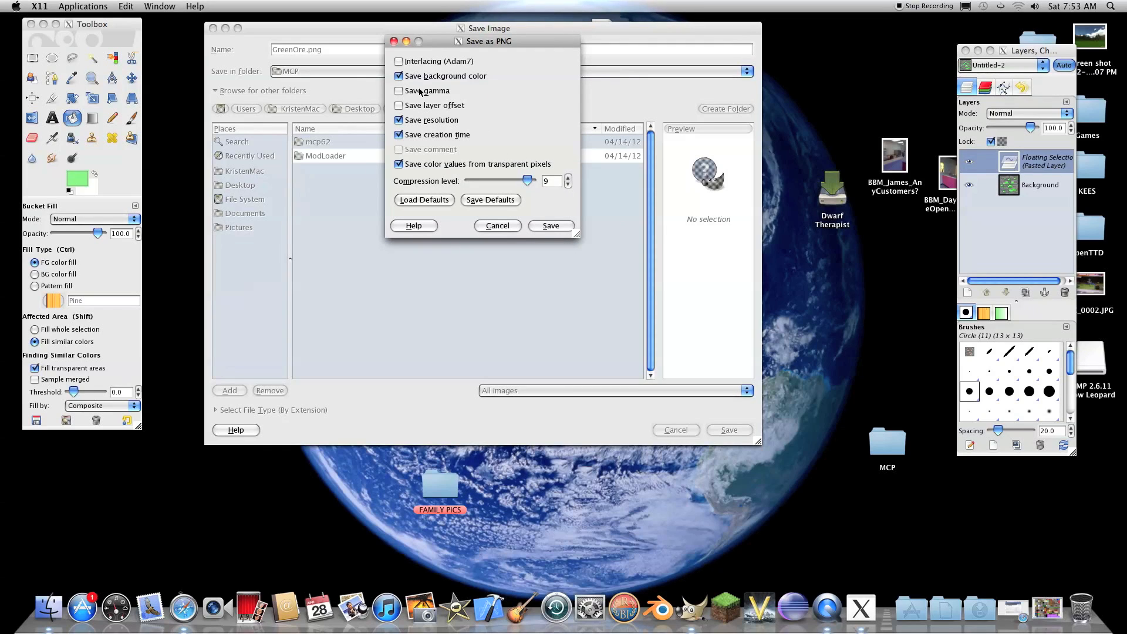
click(550, 225)
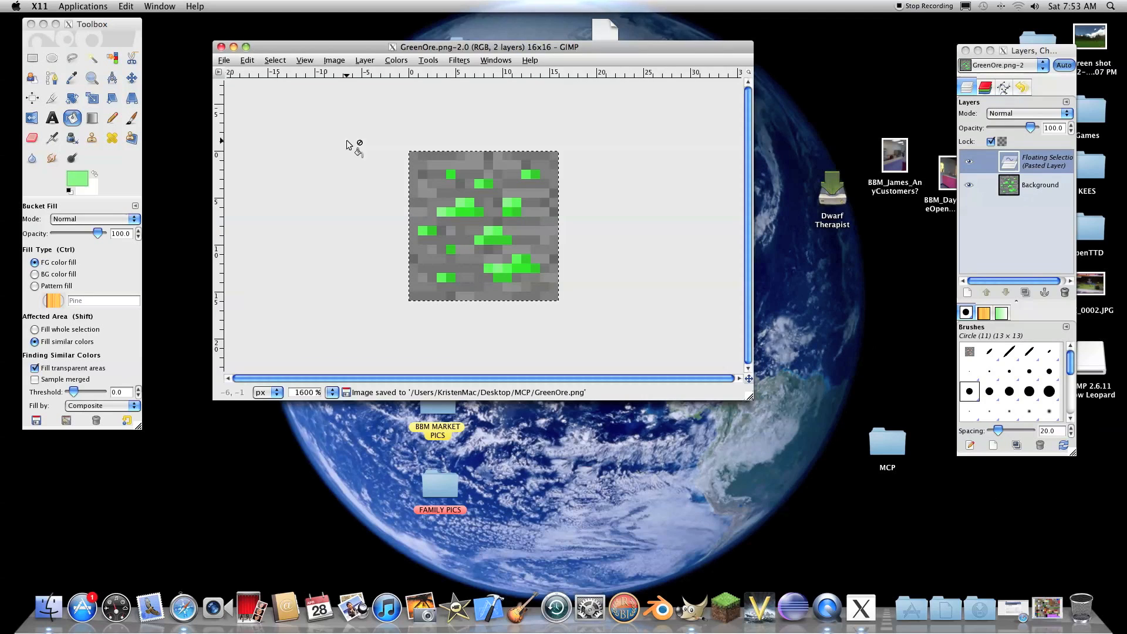
mouse_move(481, 201)
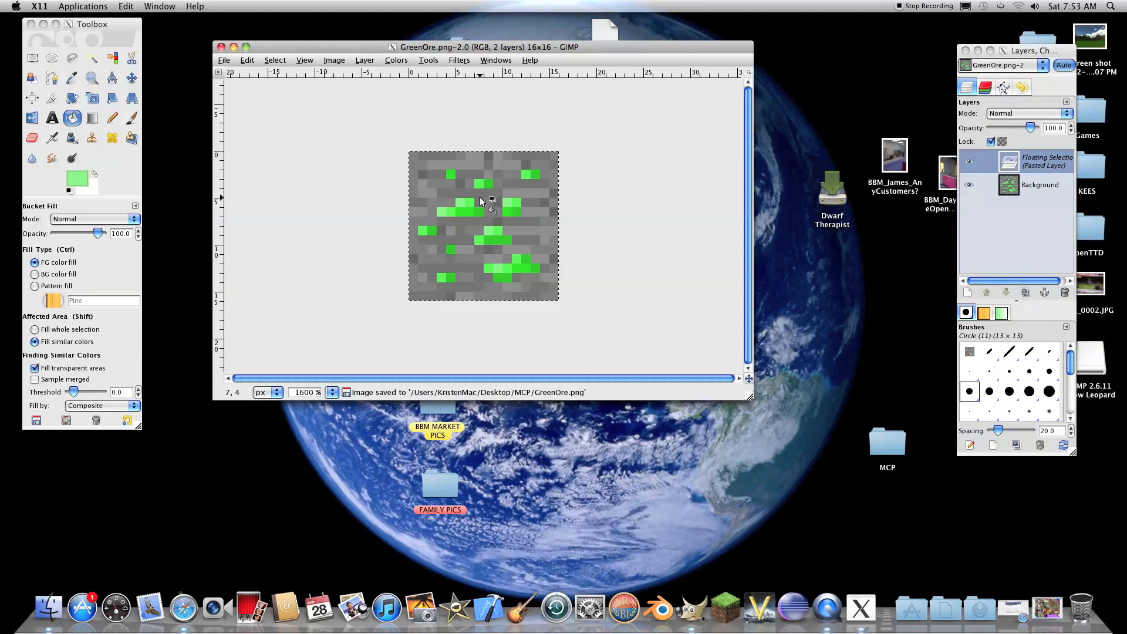
mouse_move(619, 231)
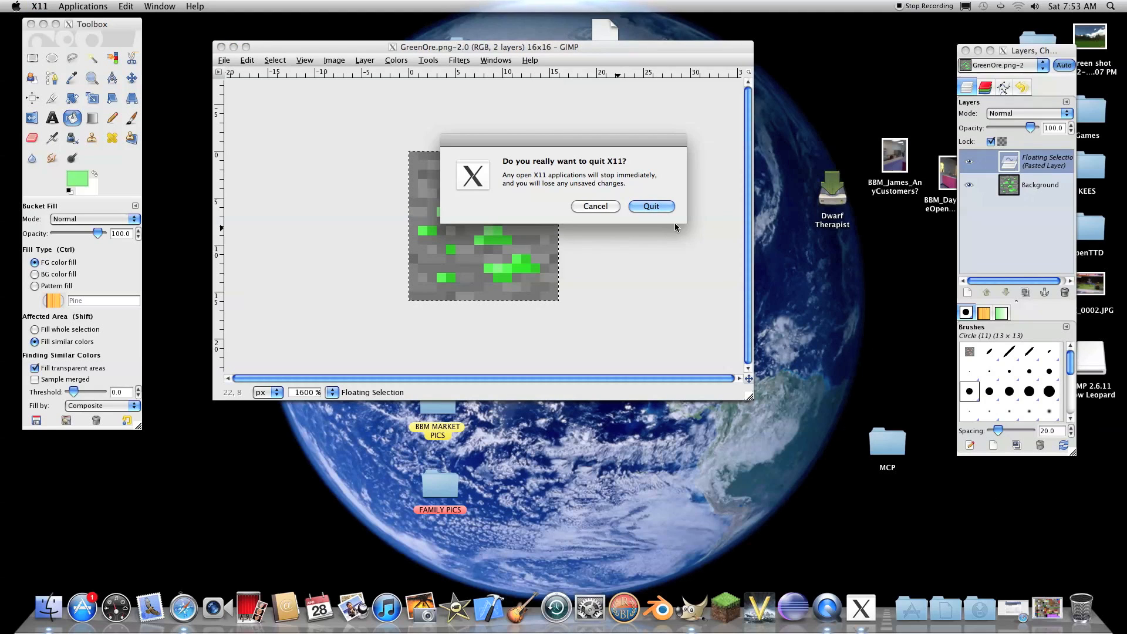
- Quit GIMP, then view GreenOre.png from the MCP folder enlarged in Preview
click(649, 206)
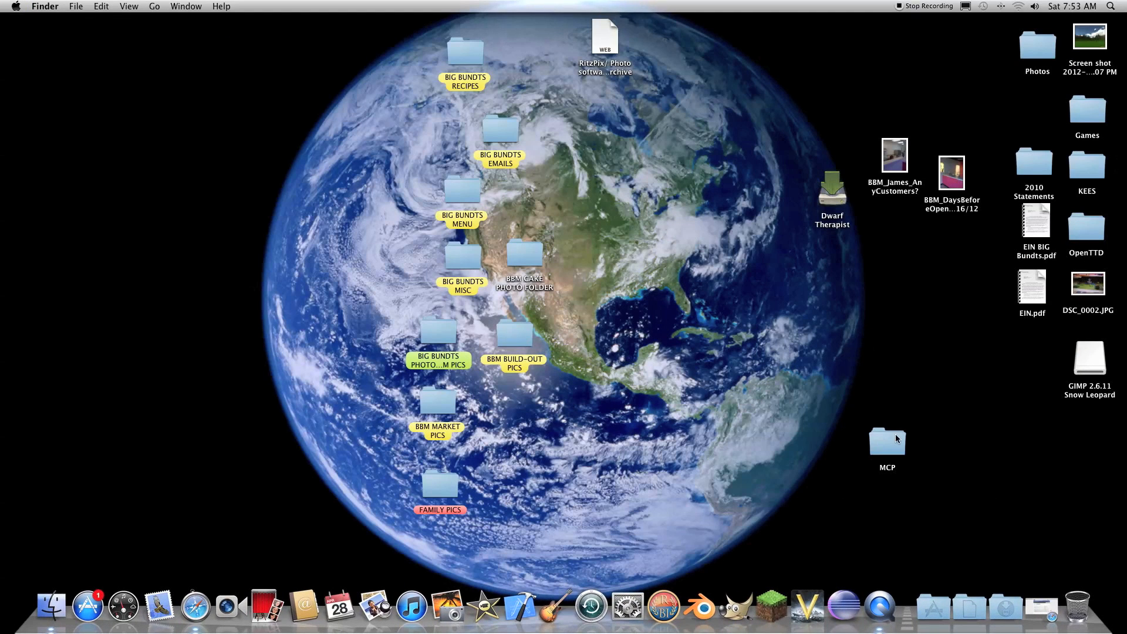
double_click(886, 441)
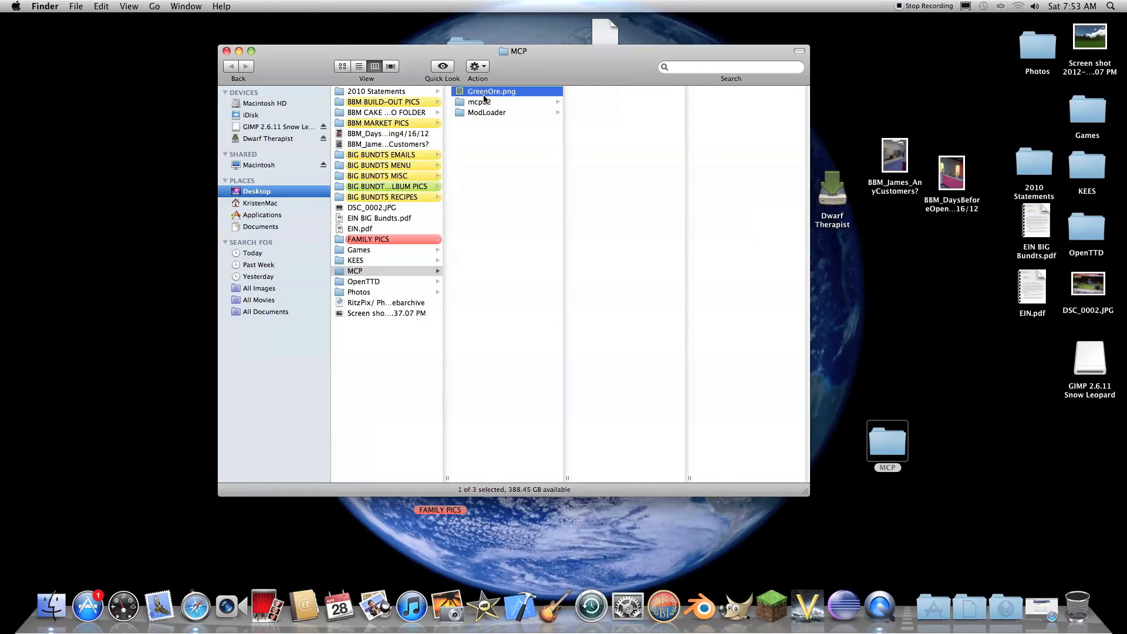
double_click(491, 90)
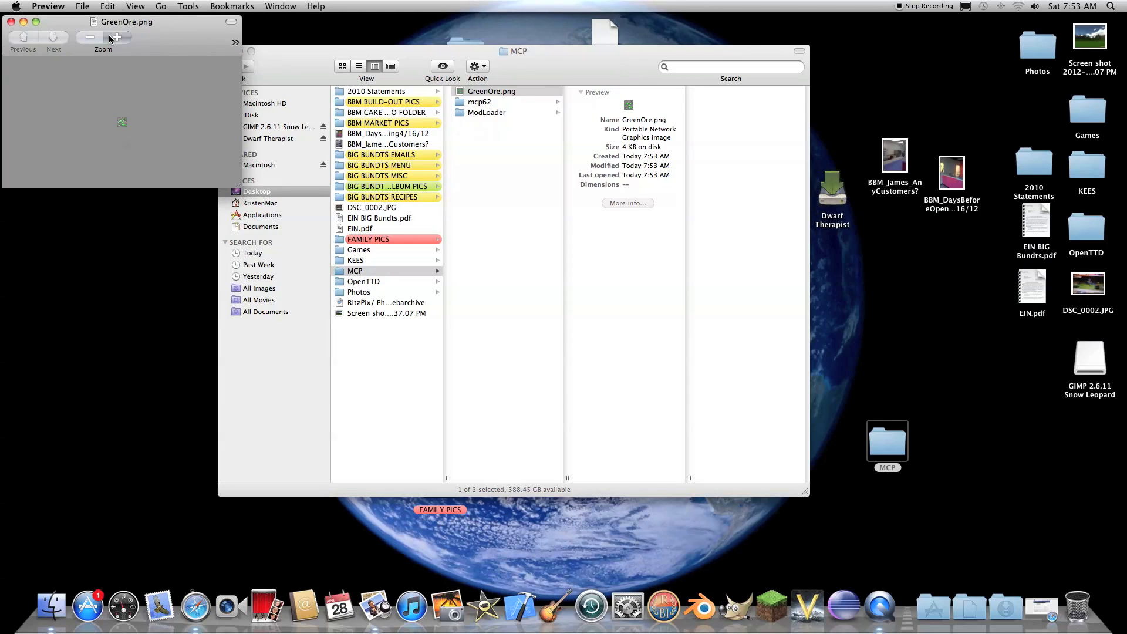
click(116, 38)
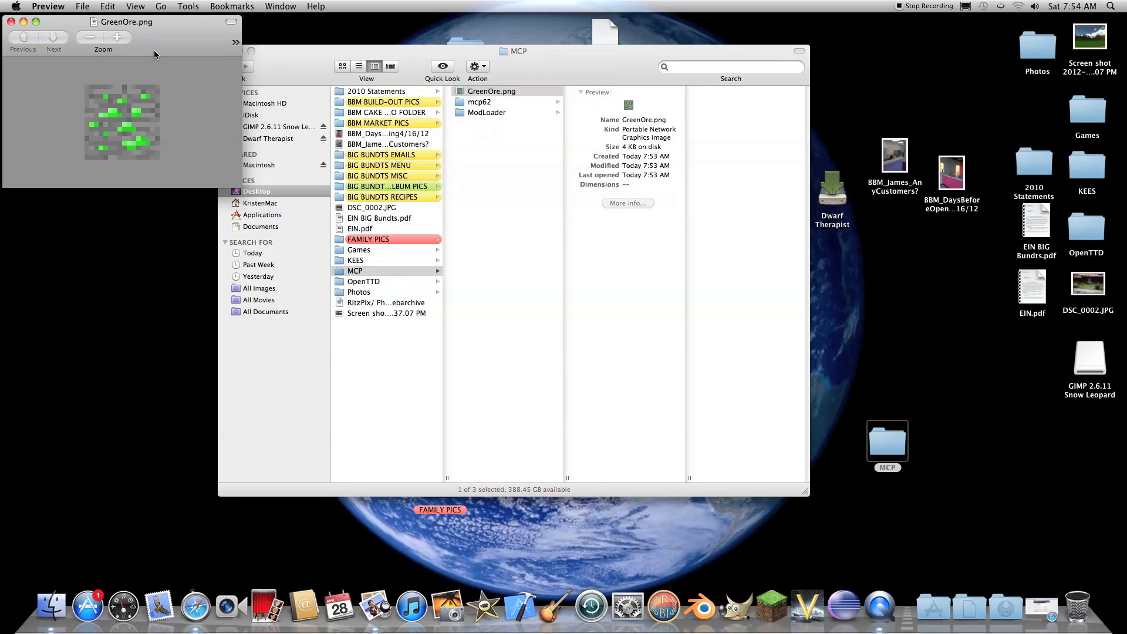
mouse_move(178, 37)
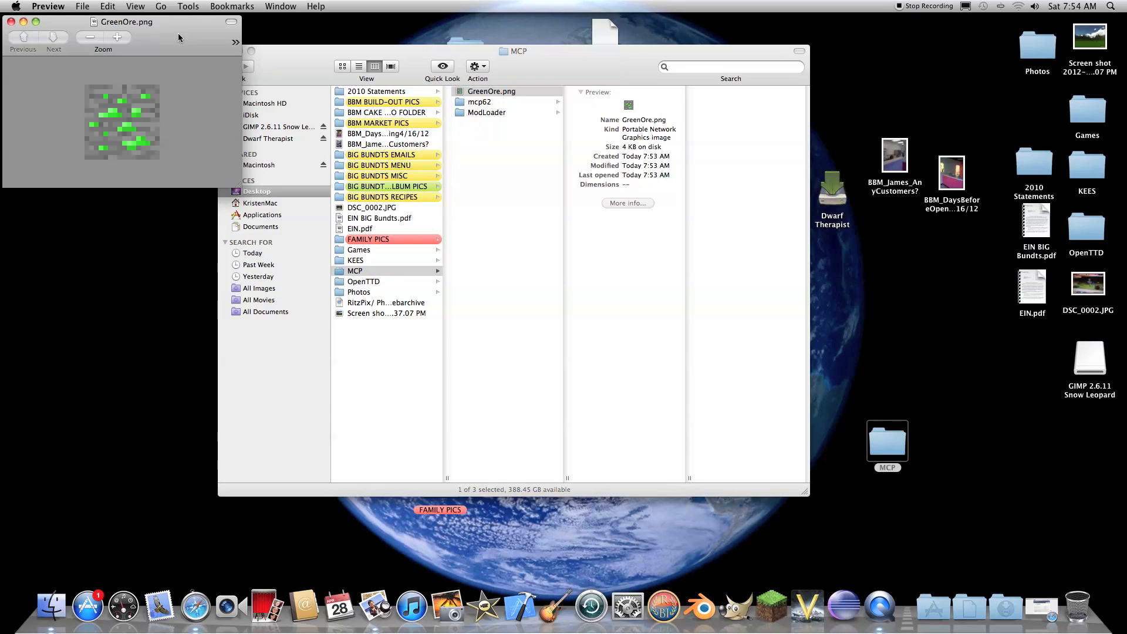
mouse_move(189, 41)
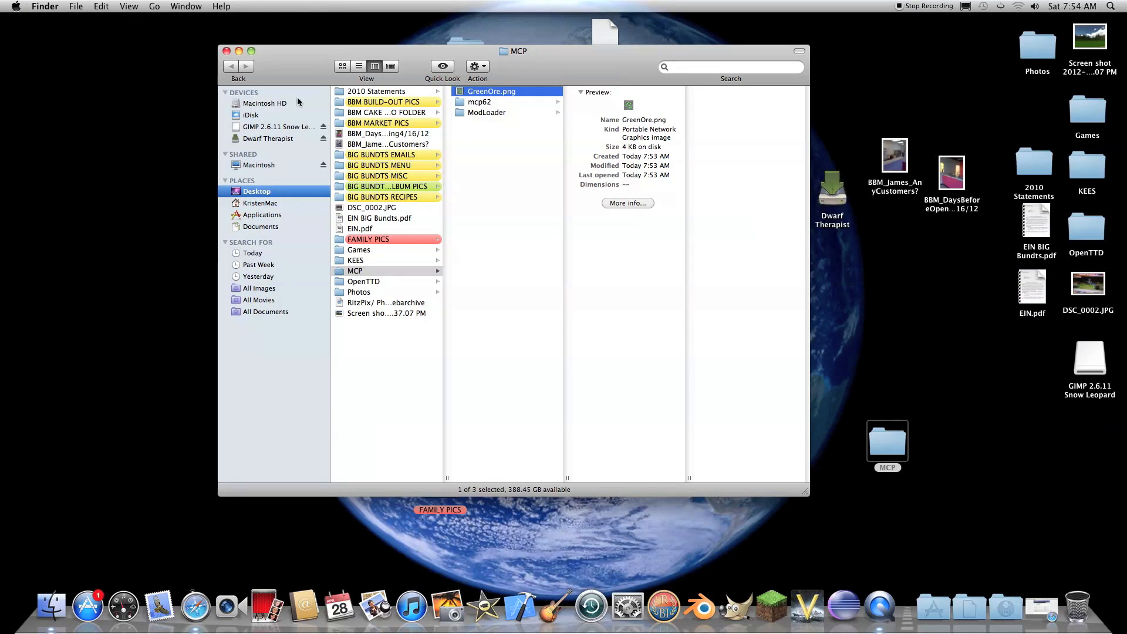
mouse_move(575, 172)
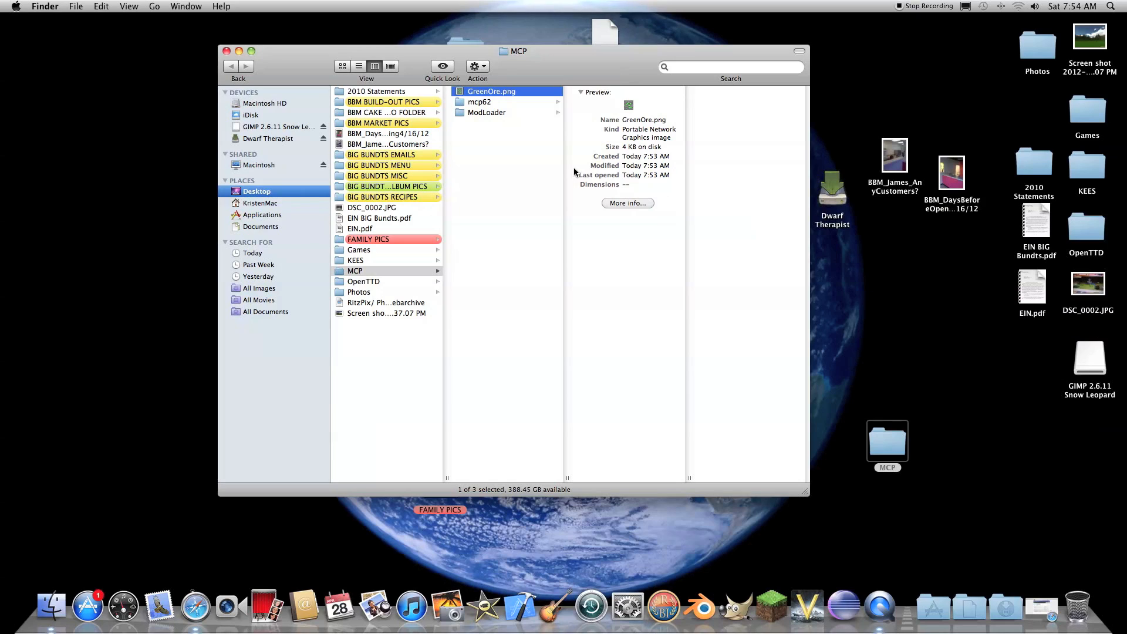
mouse_move(576, 176)
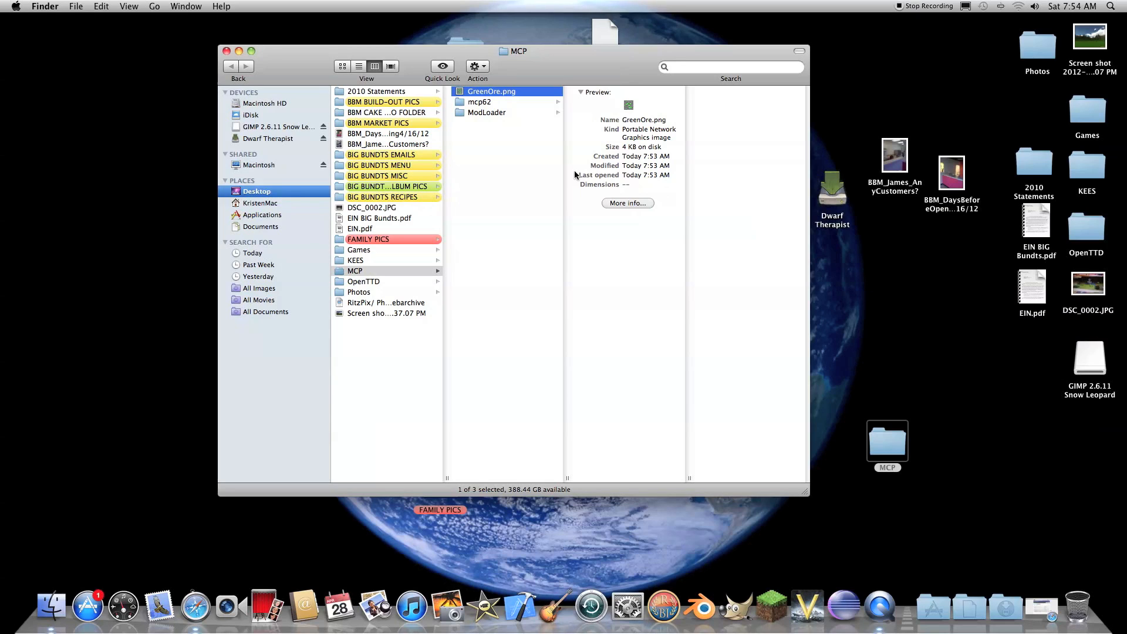
mouse_move(622, 115)
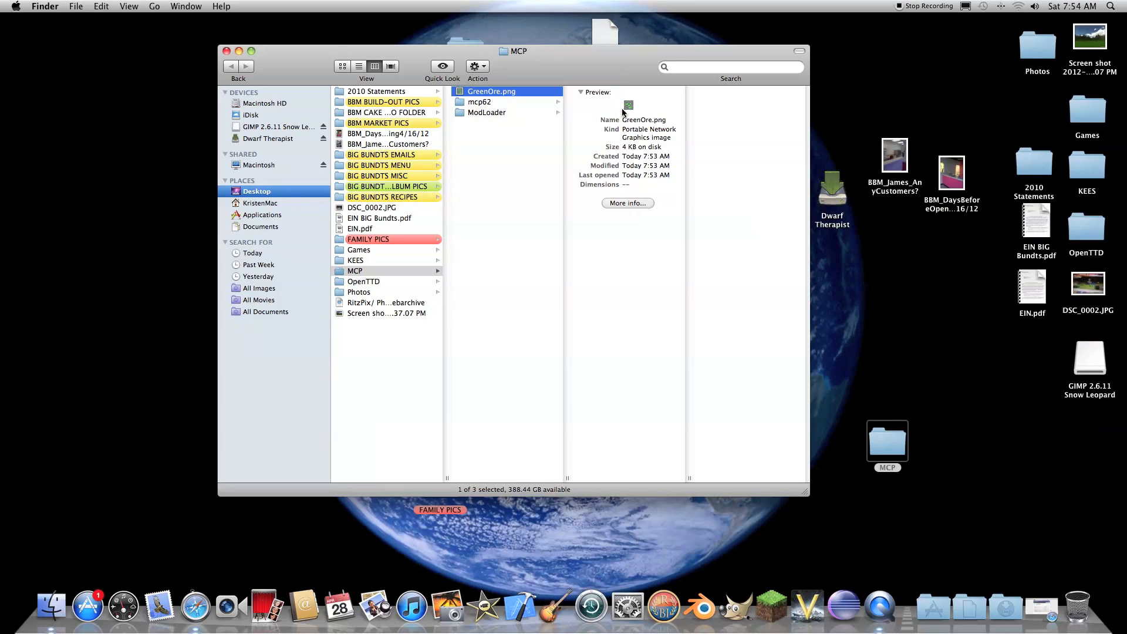